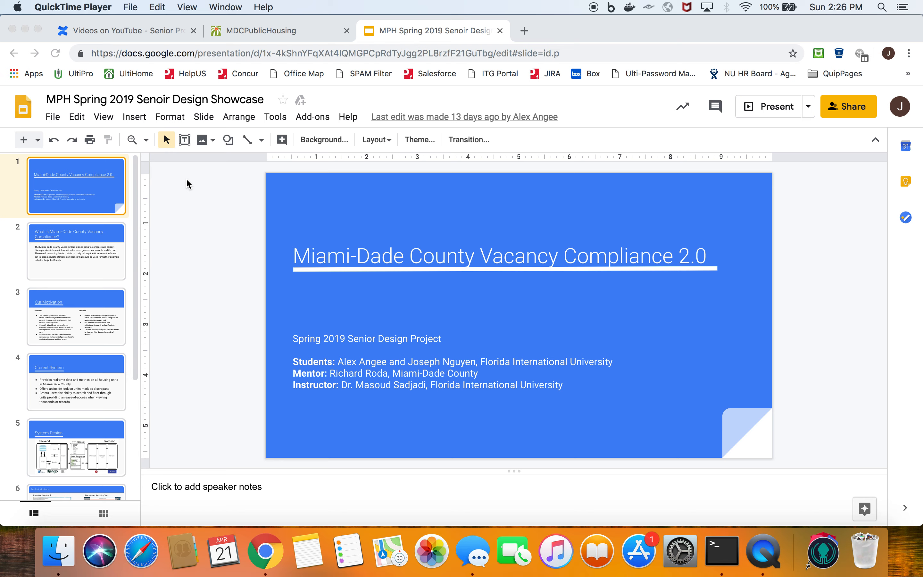
mouse_move(305, 353)
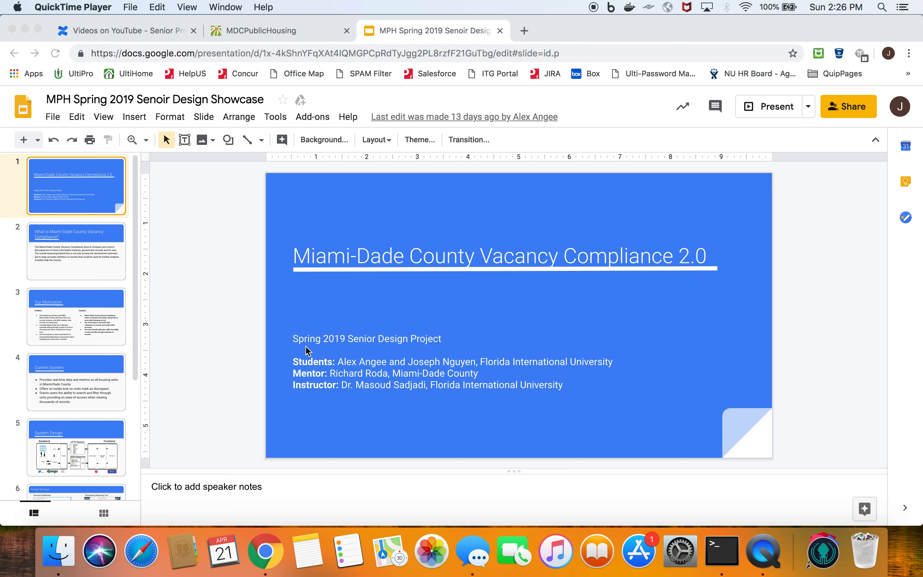
mouse_move(366, 374)
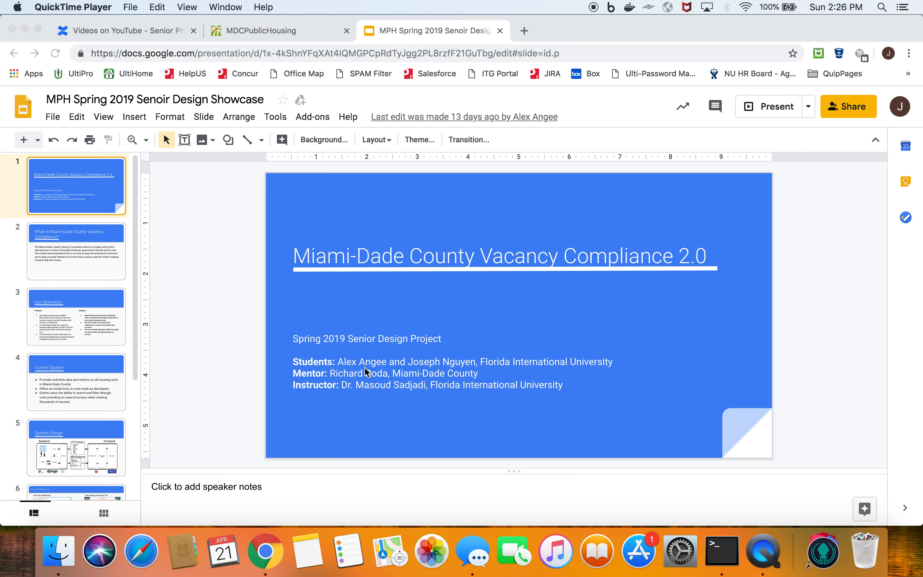
mouse_move(131, 305)
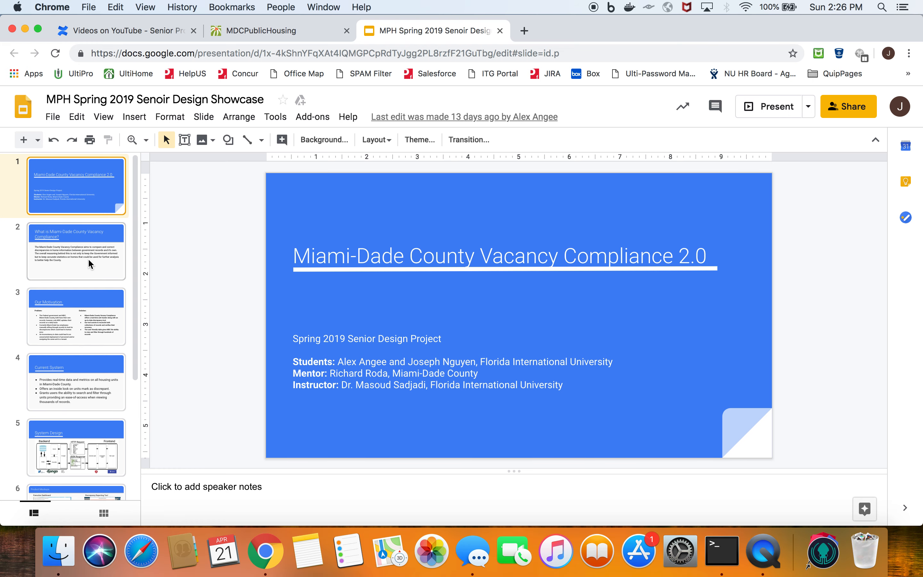
- Show slide 2 describing the aim of correcting housing record discrepancies
click(76, 251)
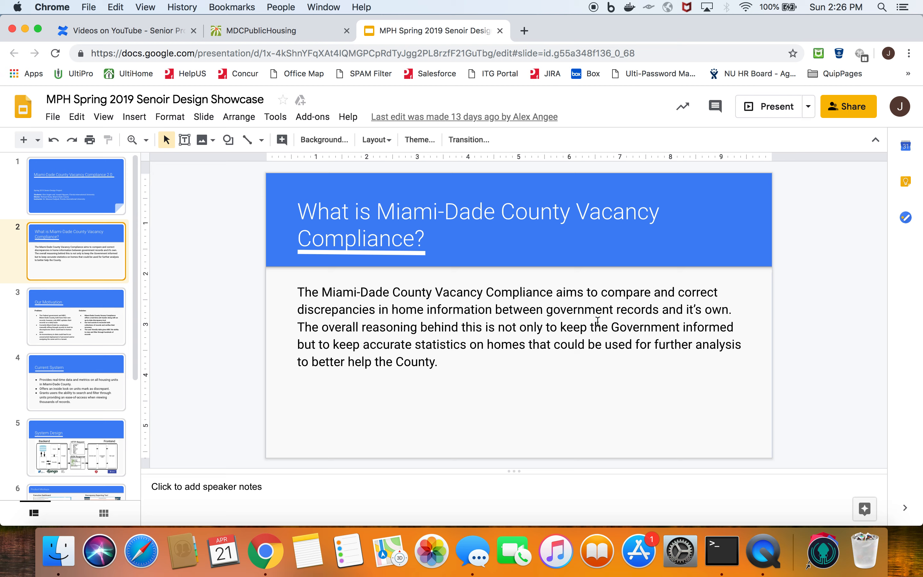
mouse_move(579, 405)
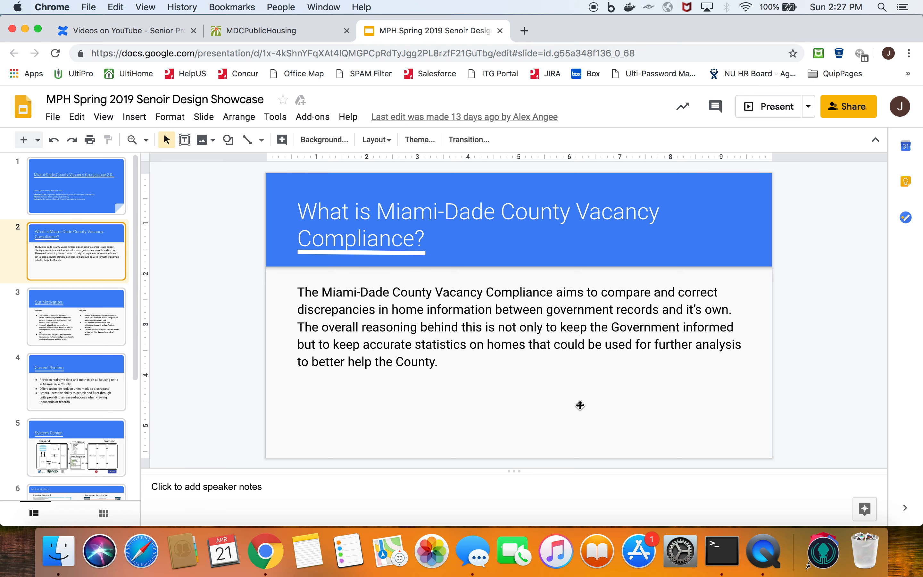
- Show slide 3, 'Our Motivation', contrasting the records problem with the proposed solution
click(76, 316)
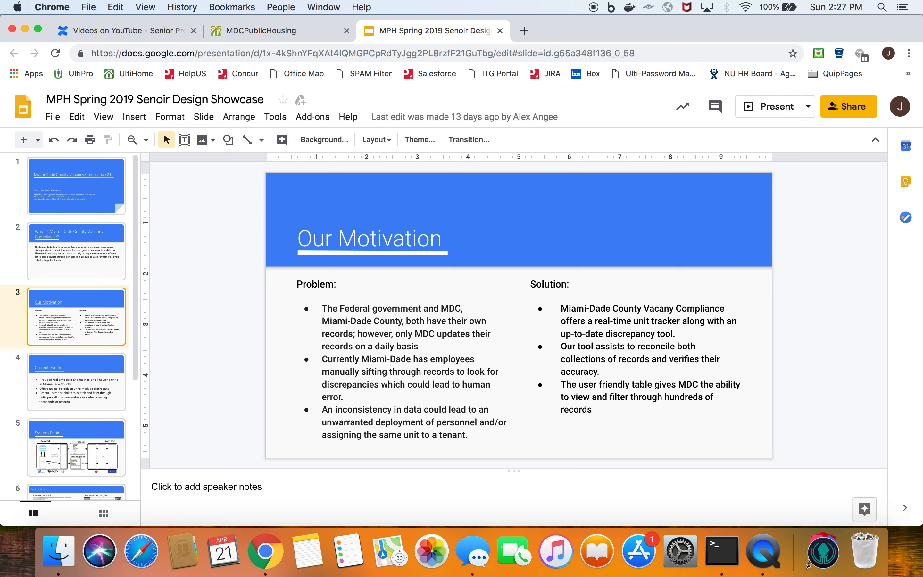
mouse_move(741, 419)
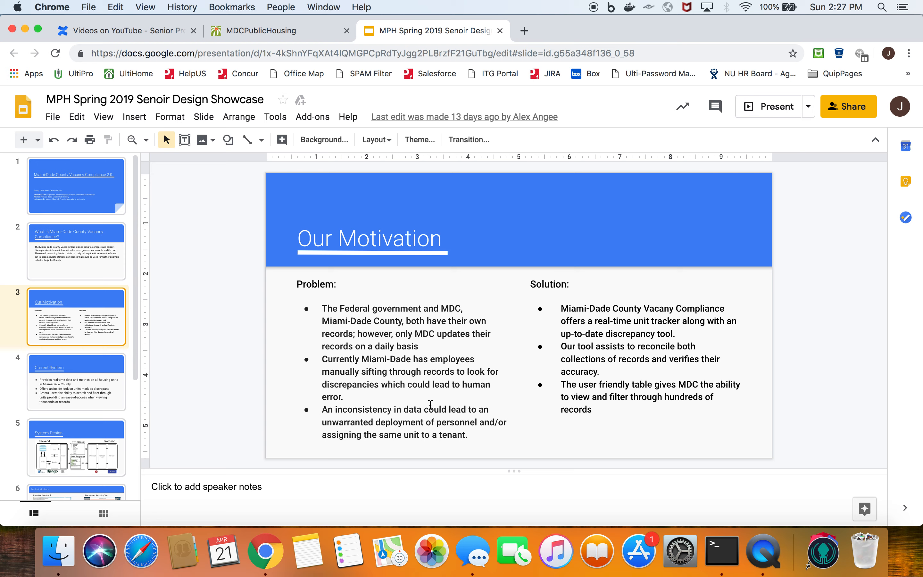
mouse_move(455, 447)
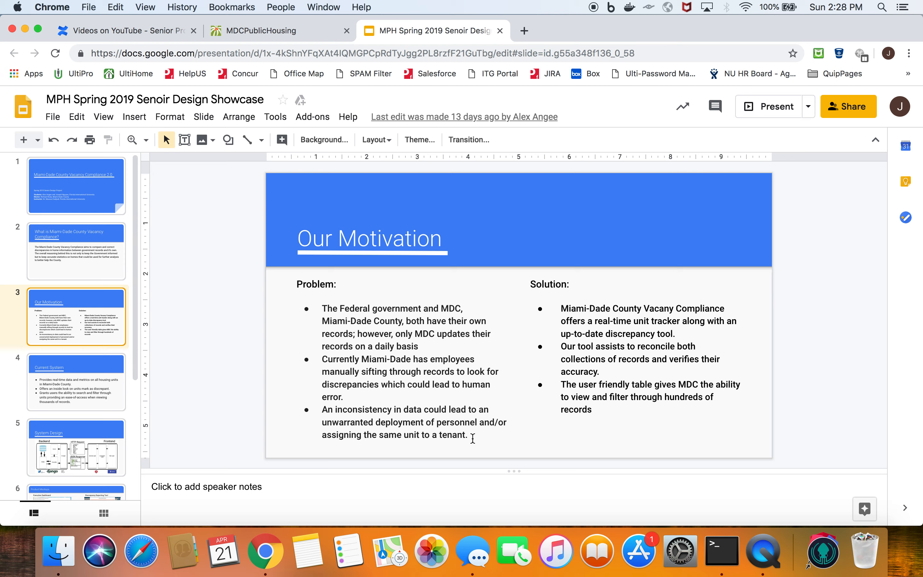
click(74, 381)
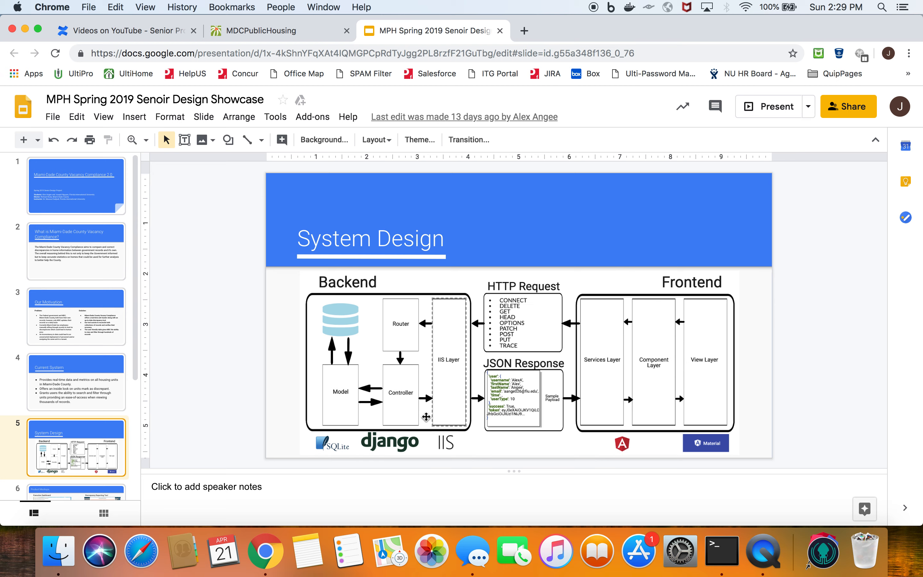
mouse_move(462, 388)
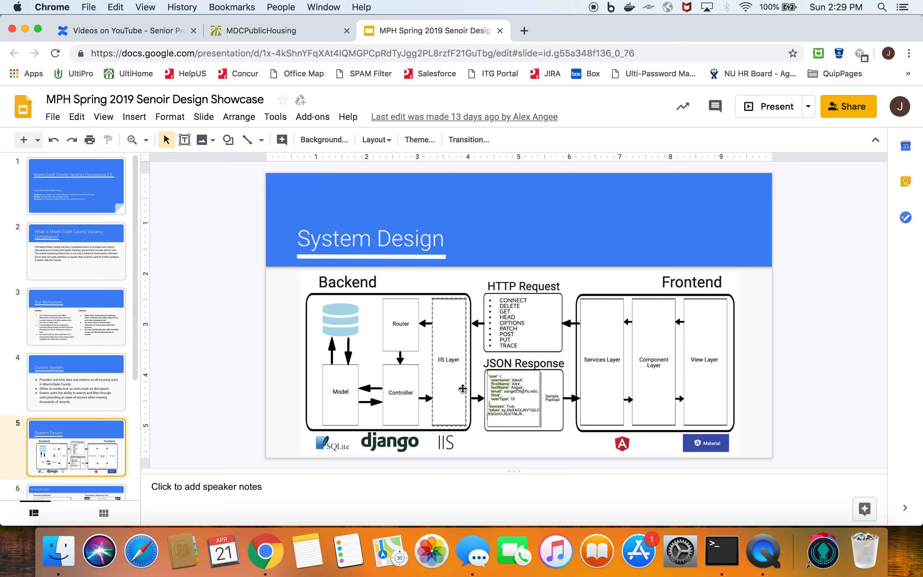
mouse_move(470, 374)
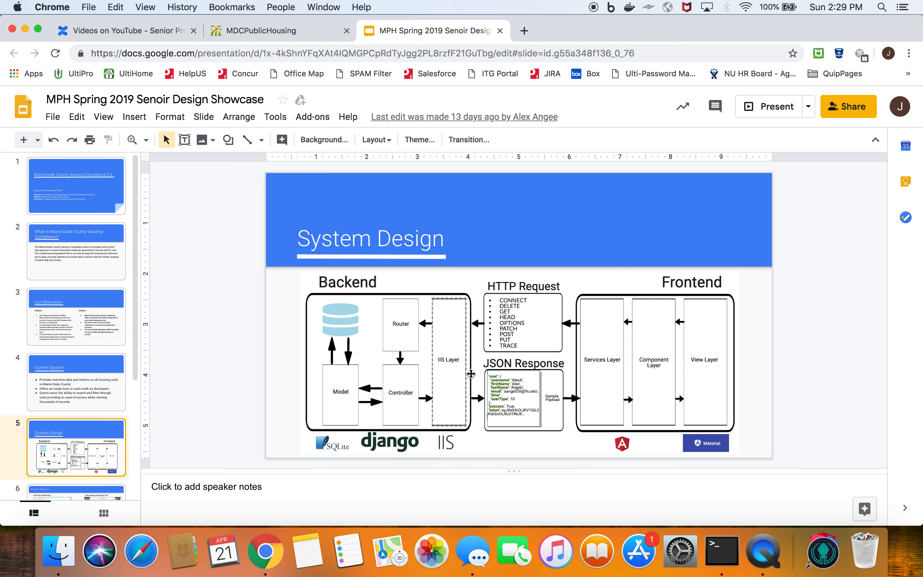
mouse_move(517, 309)
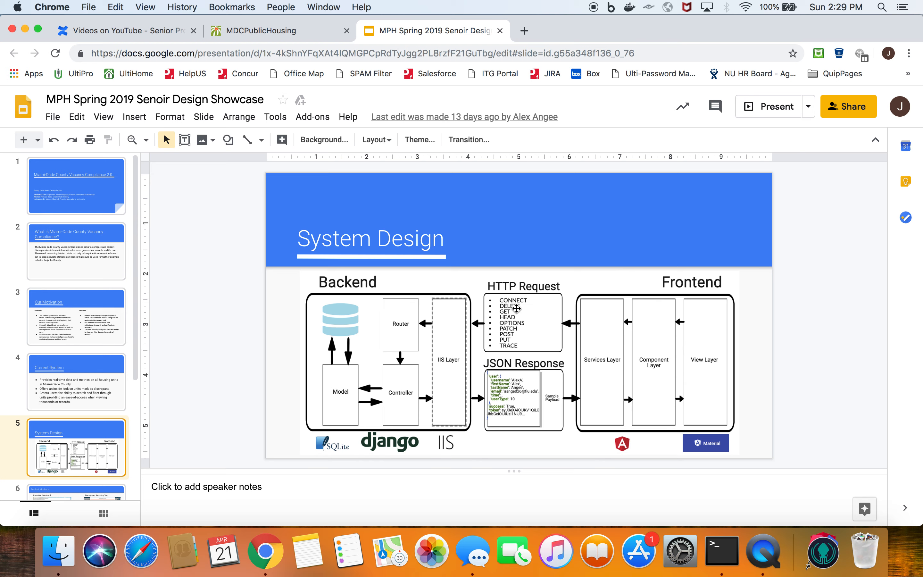
mouse_move(699, 390)
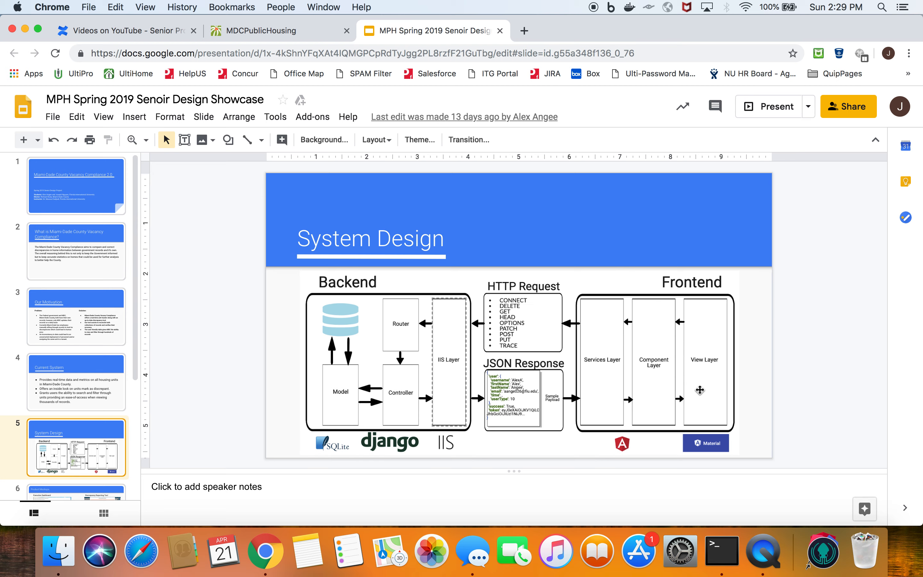
mouse_move(703, 398)
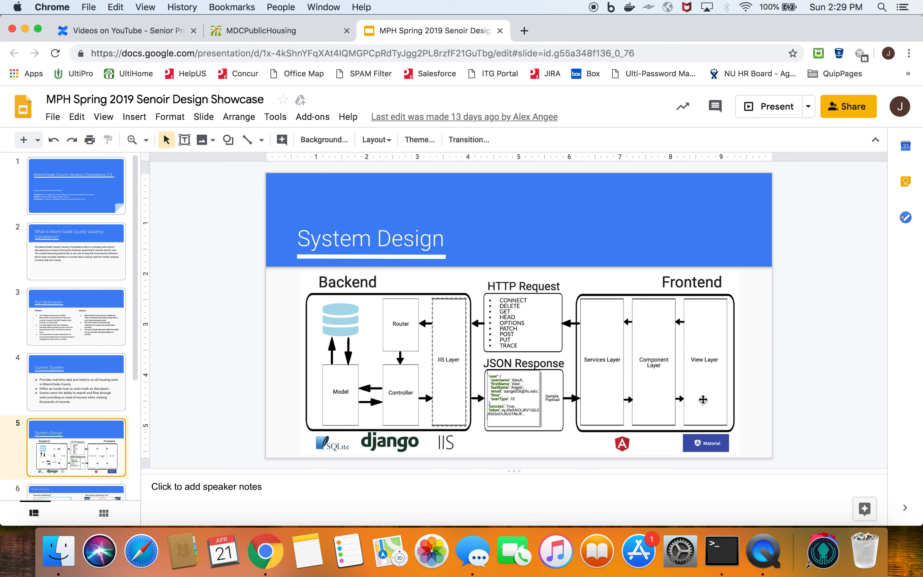
mouse_move(716, 447)
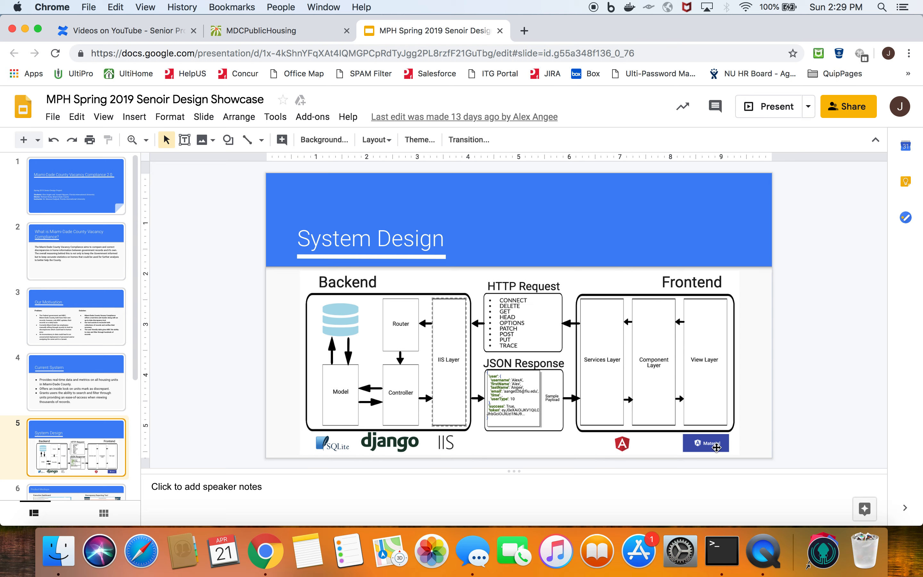
mouse_move(374, 423)
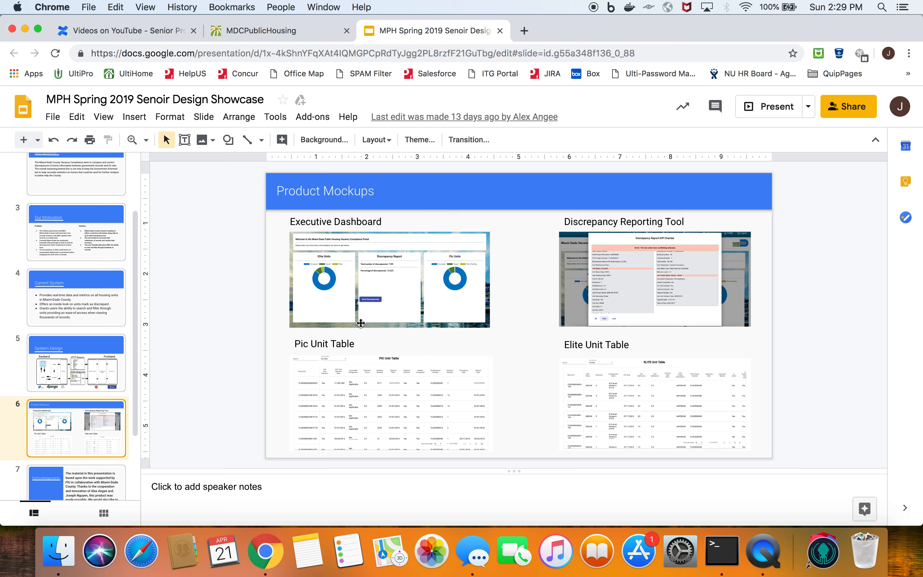
mouse_move(453, 300)
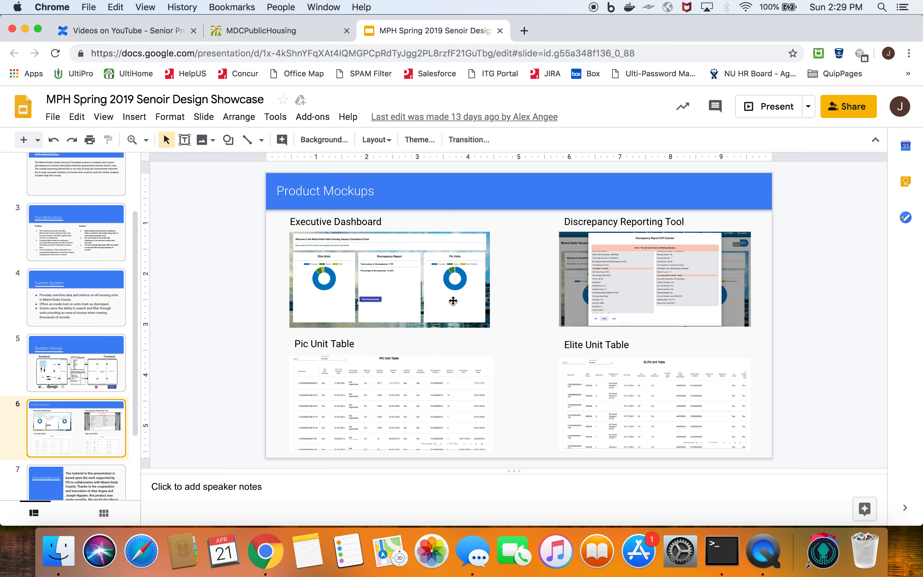
mouse_move(436, 287)
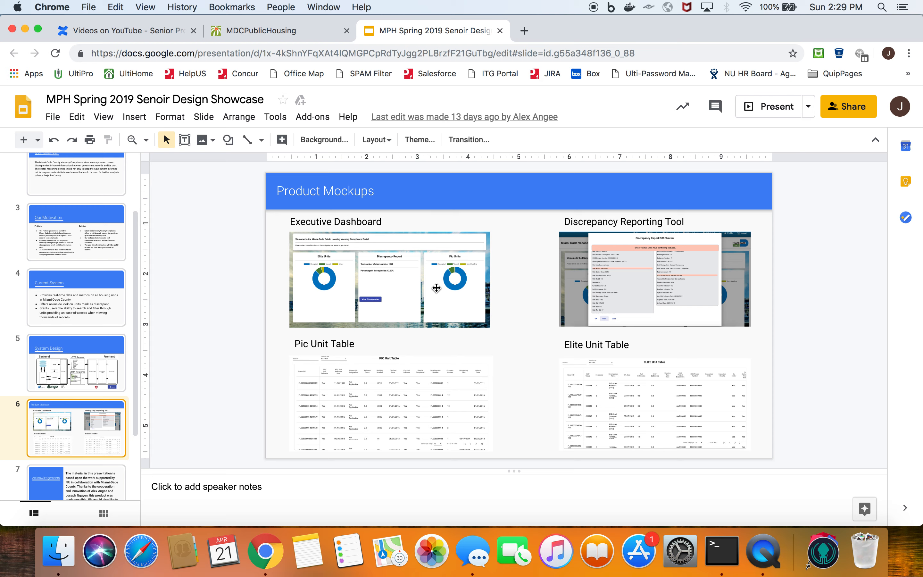
mouse_move(403, 278)
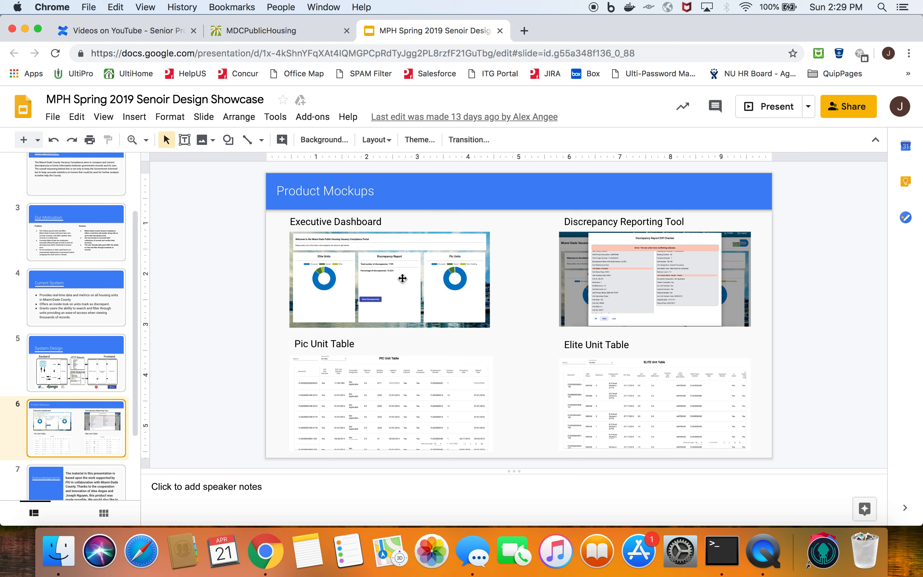
mouse_move(639, 277)
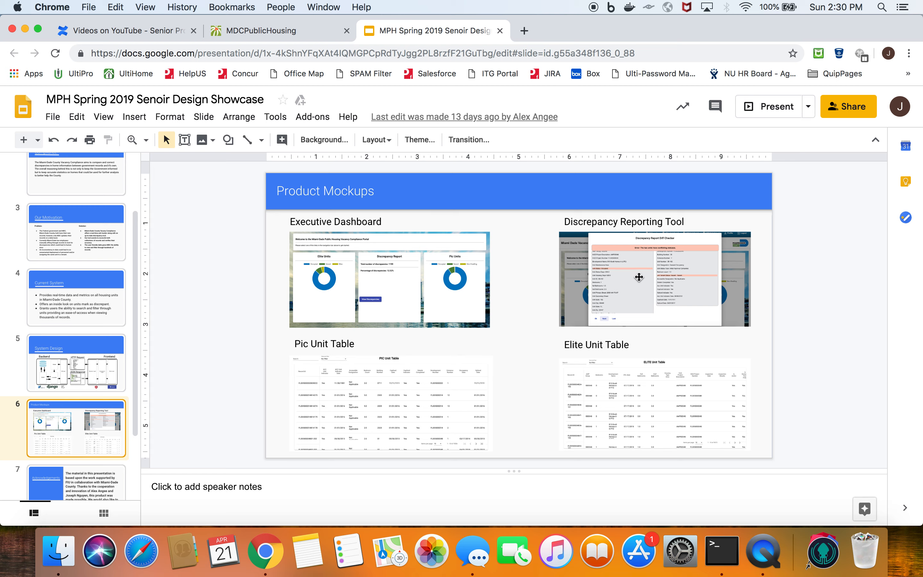
mouse_move(661, 288)
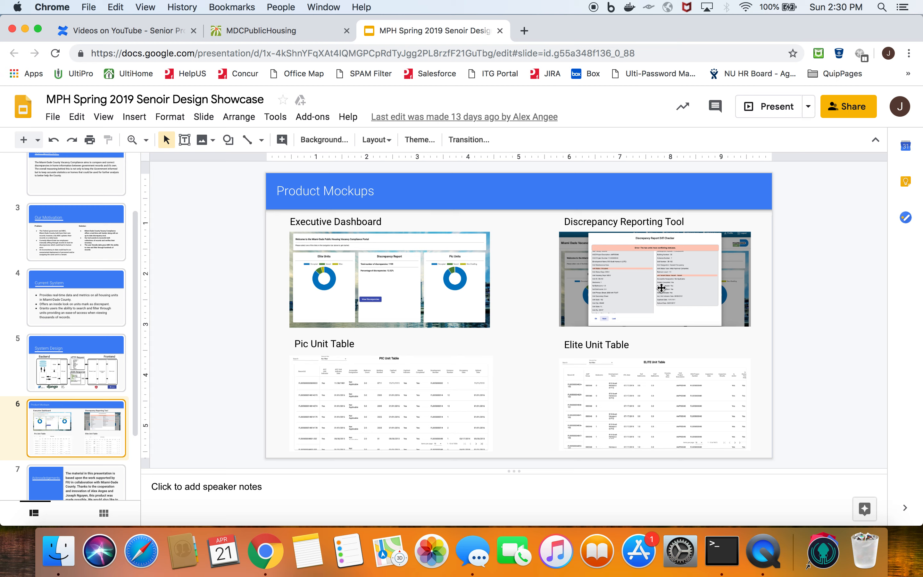
mouse_move(498, 409)
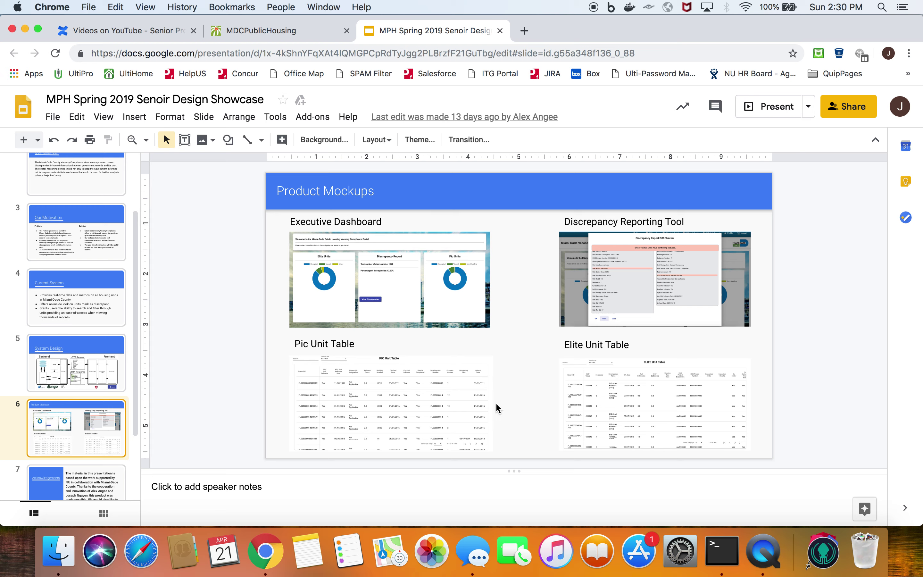
mouse_move(424, 384)
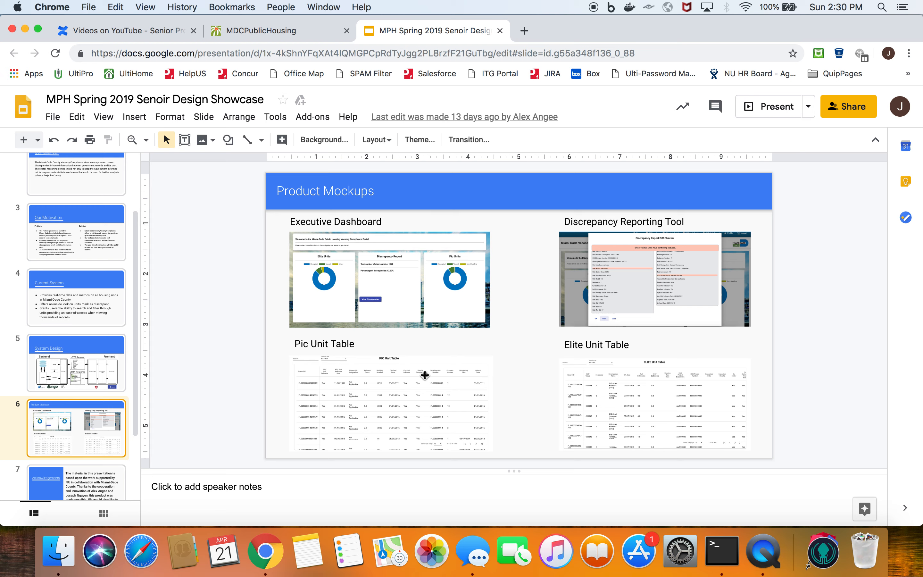
- Show the Acknowledgements slide crediting FIU, Miami-Dade County and the named collaborators
scroll(down, 3)
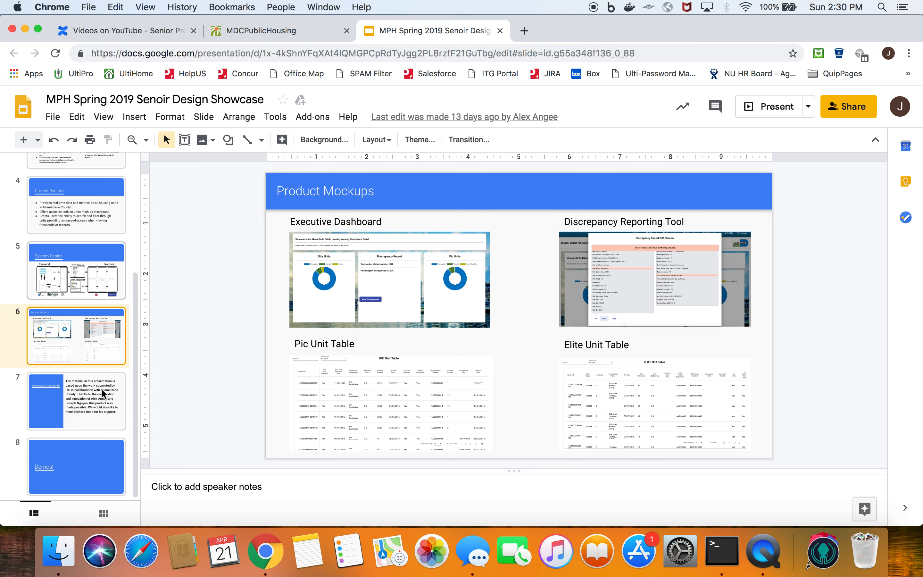
click(76, 401)
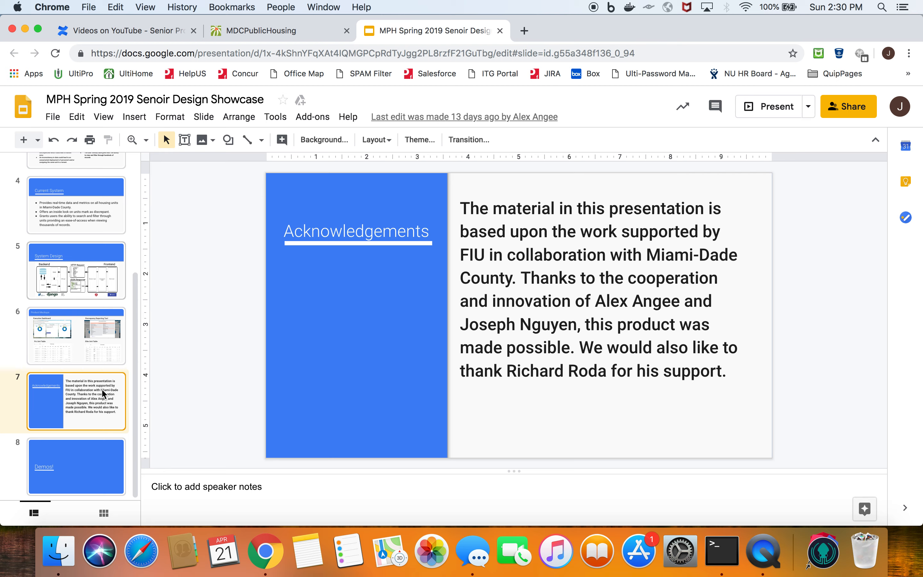
mouse_move(239, 117)
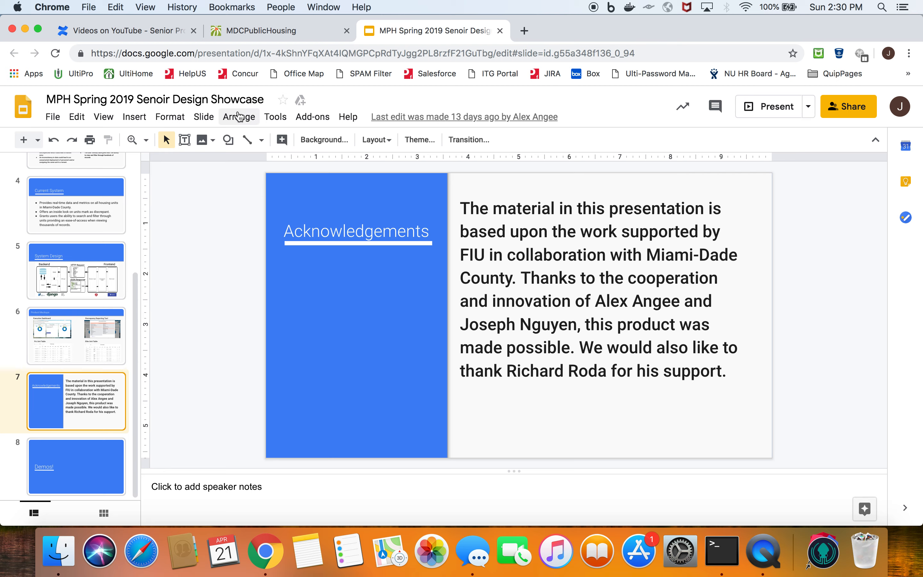
- Switch to the live MDCPublicHousing portal tab showing the dashboard in Chrome
click(263, 31)
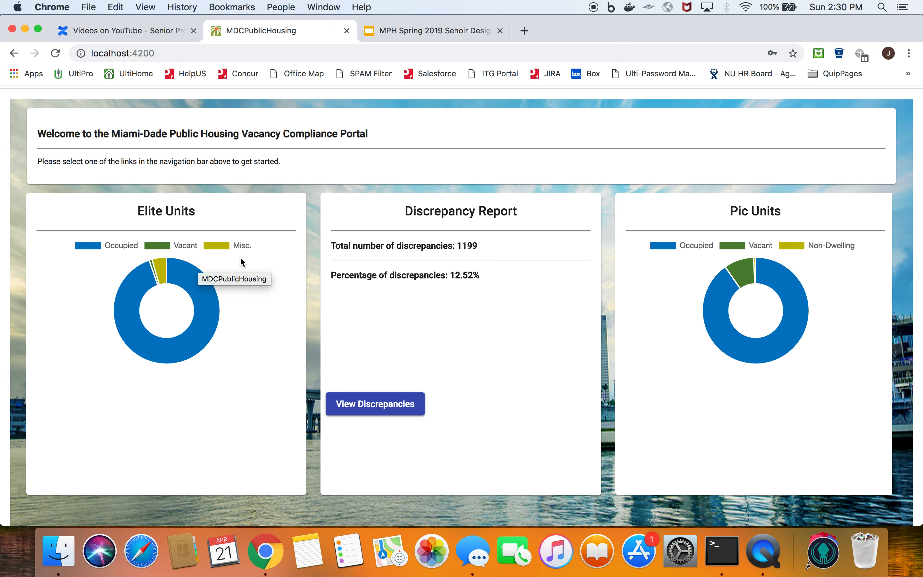
mouse_move(138, 297)
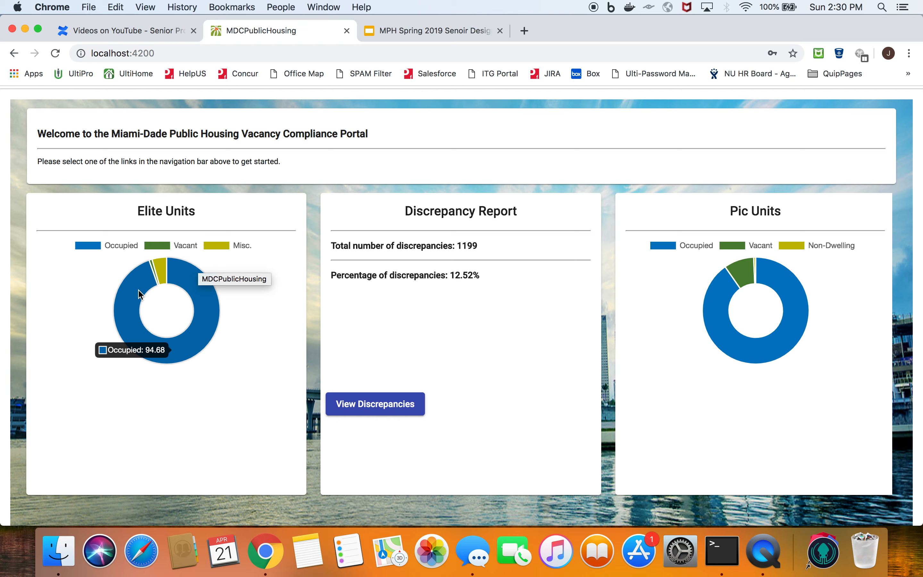
mouse_move(154, 279)
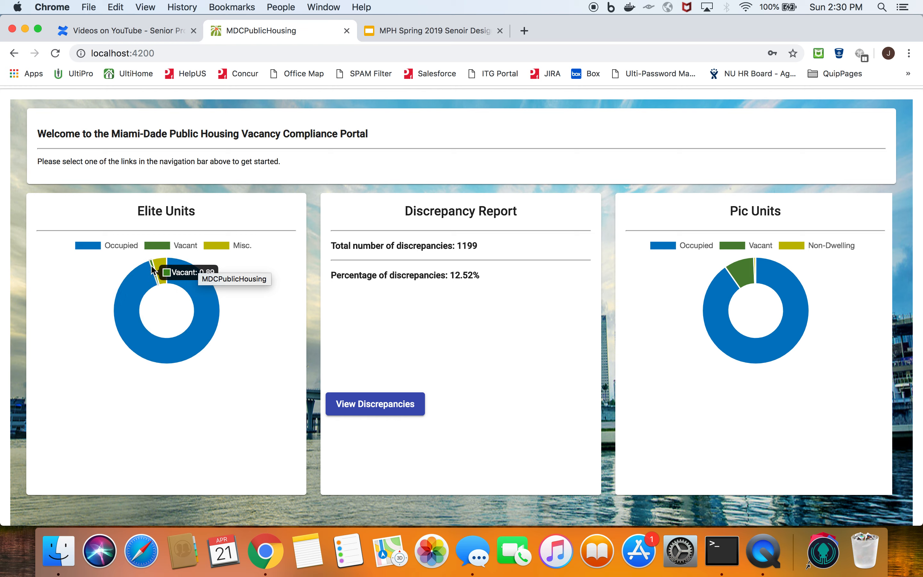
mouse_move(128, 329)
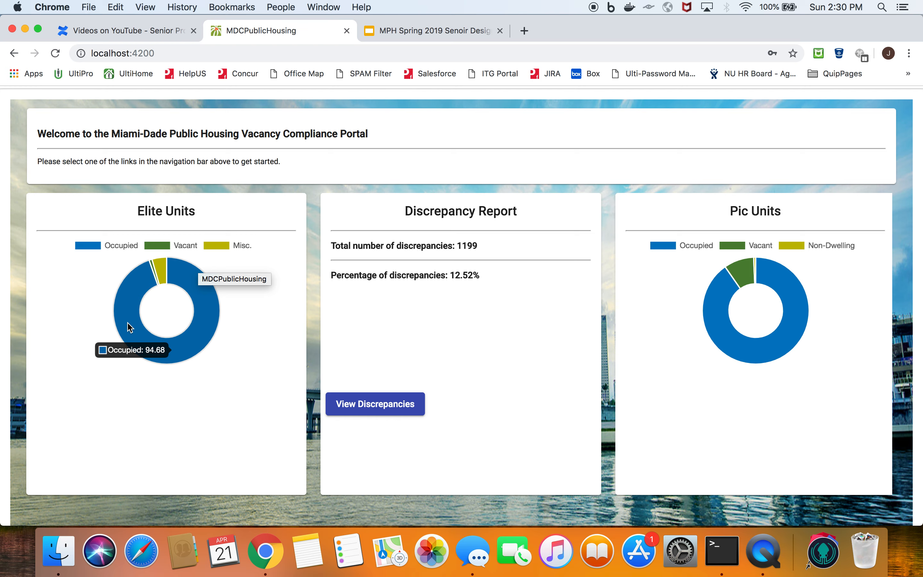
mouse_move(215, 361)
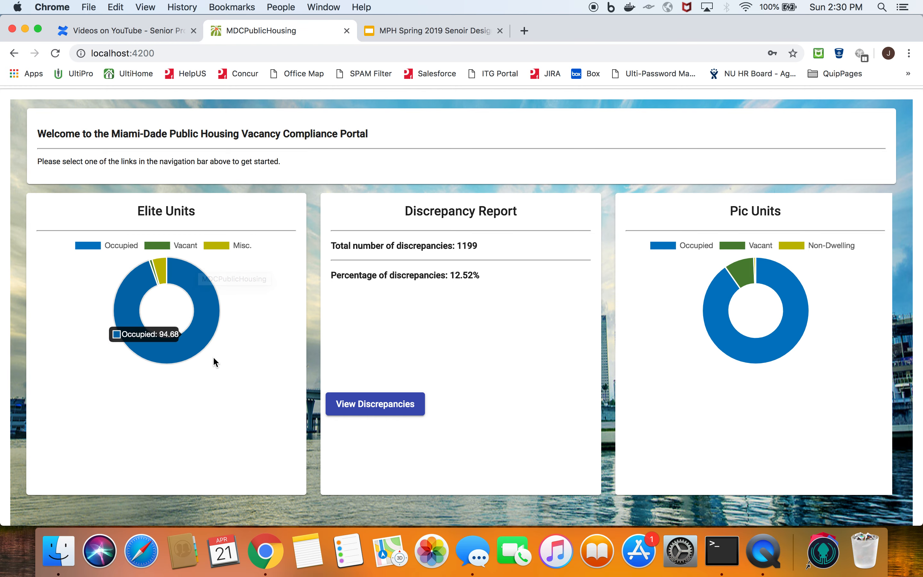
mouse_move(154, 279)
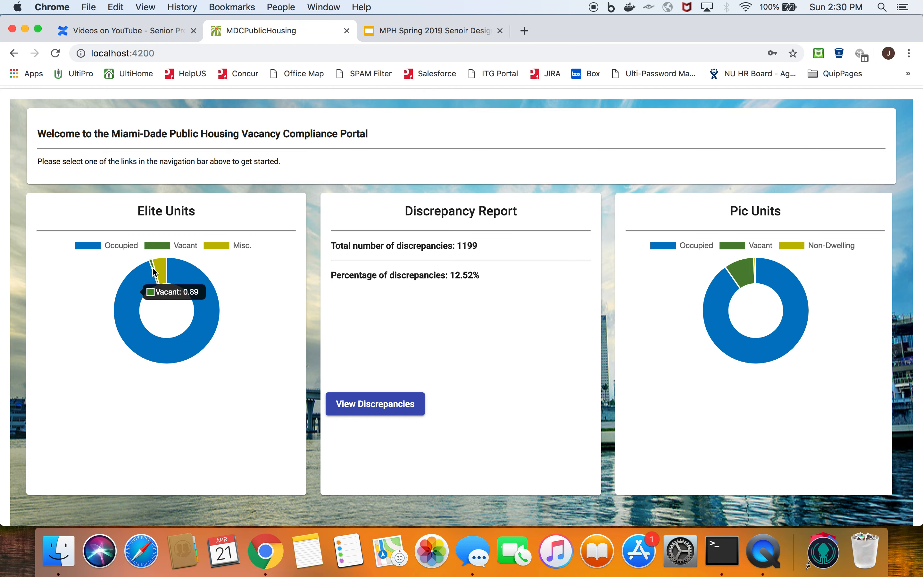
mouse_move(96, 251)
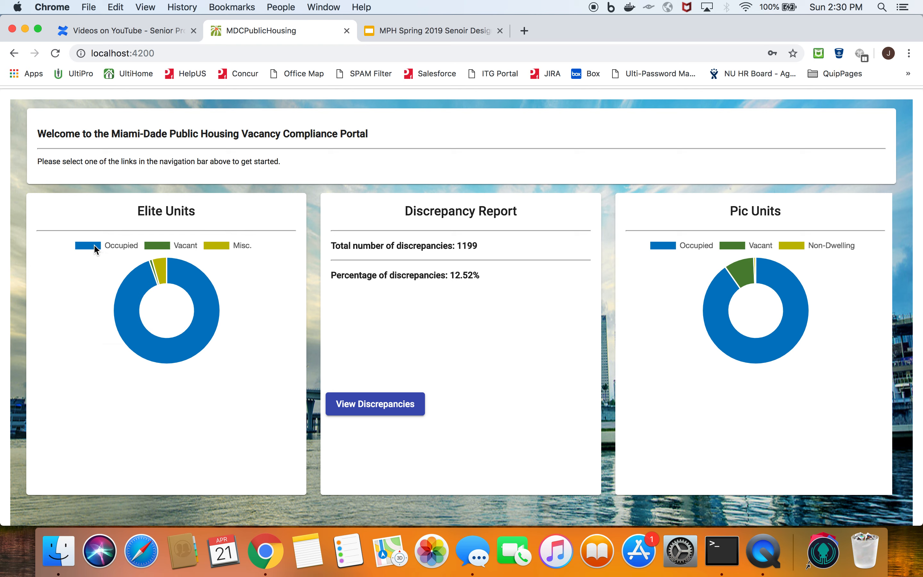
click(98, 246)
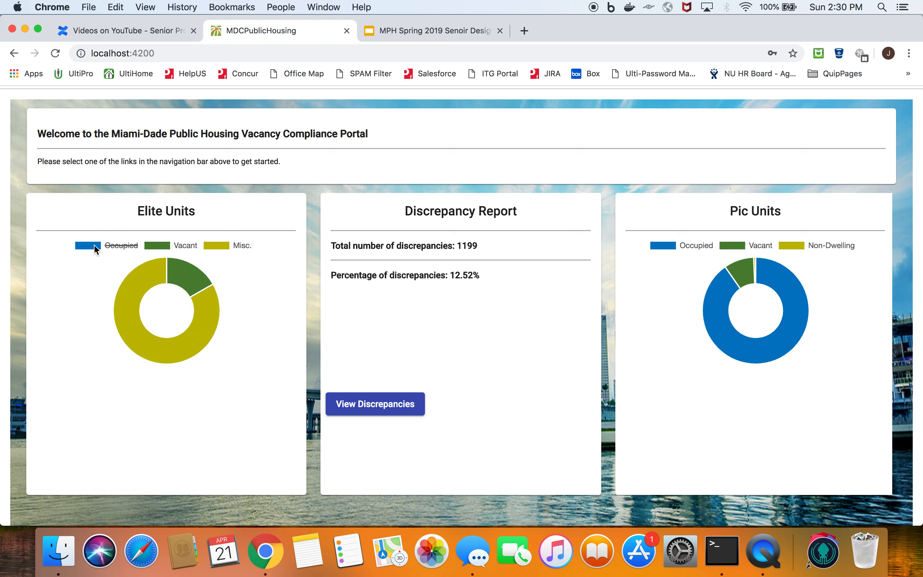
mouse_move(141, 284)
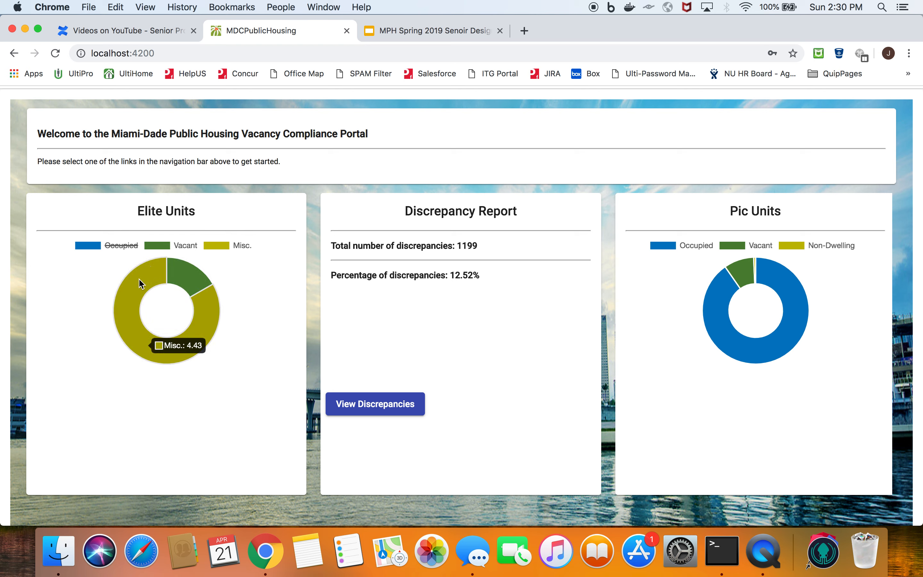
mouse_move(197, 287)
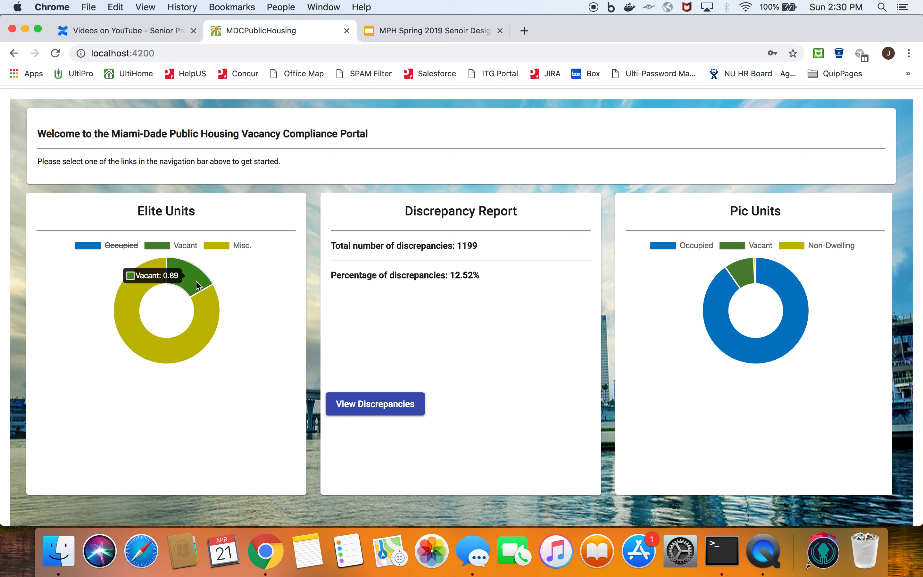
mouse_move(93, 252)
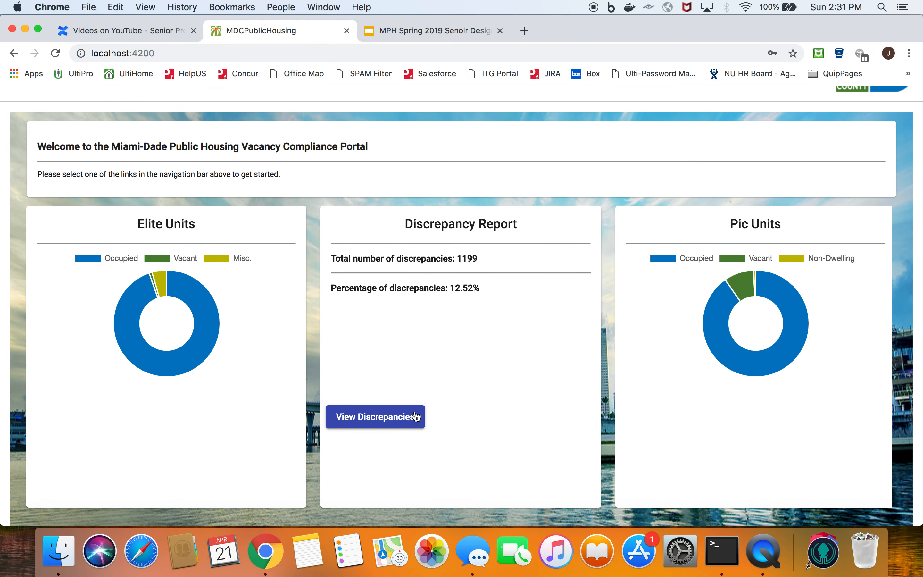
- View the diff checker comparing the Elite unit marked Occupied with the Pic unit marked Vacant
click(375, 416)
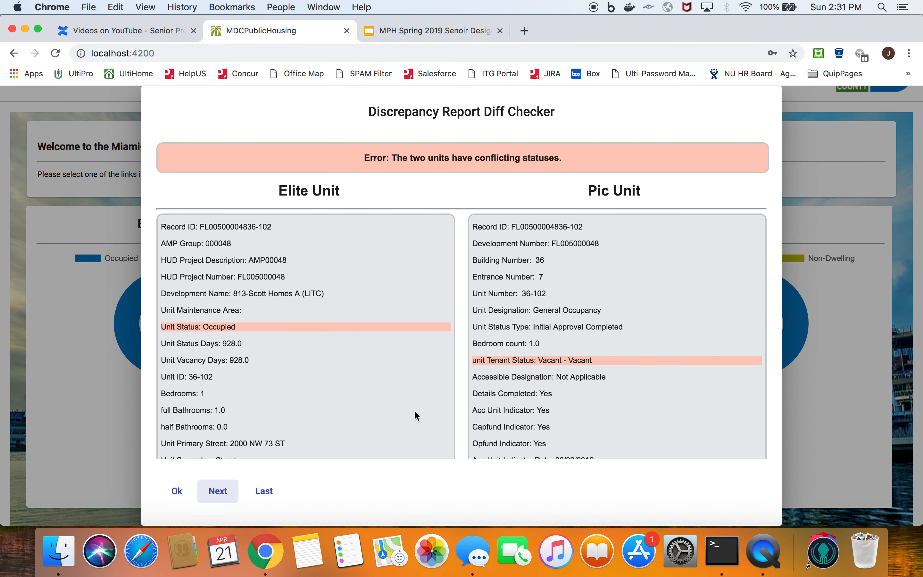
mouse_move(563, 200)
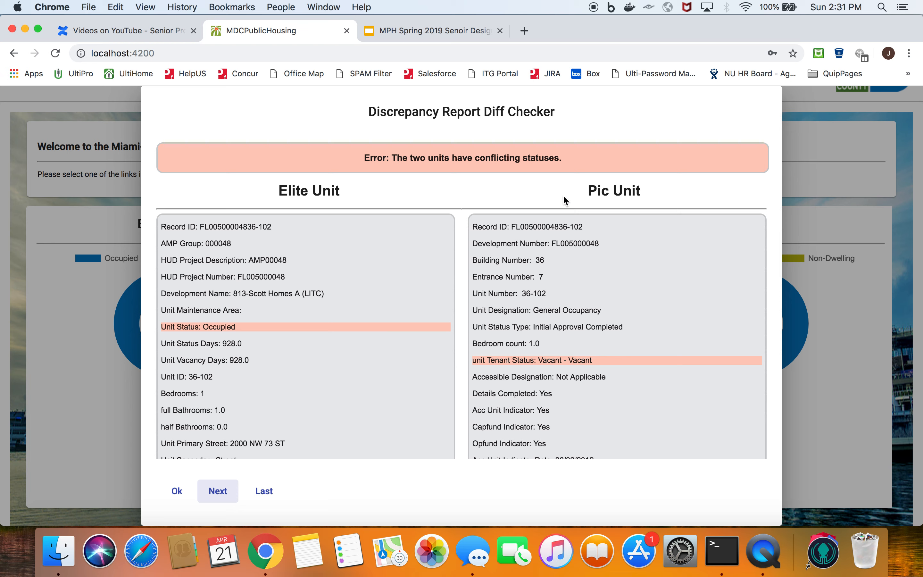
mouse_move(480, 379)
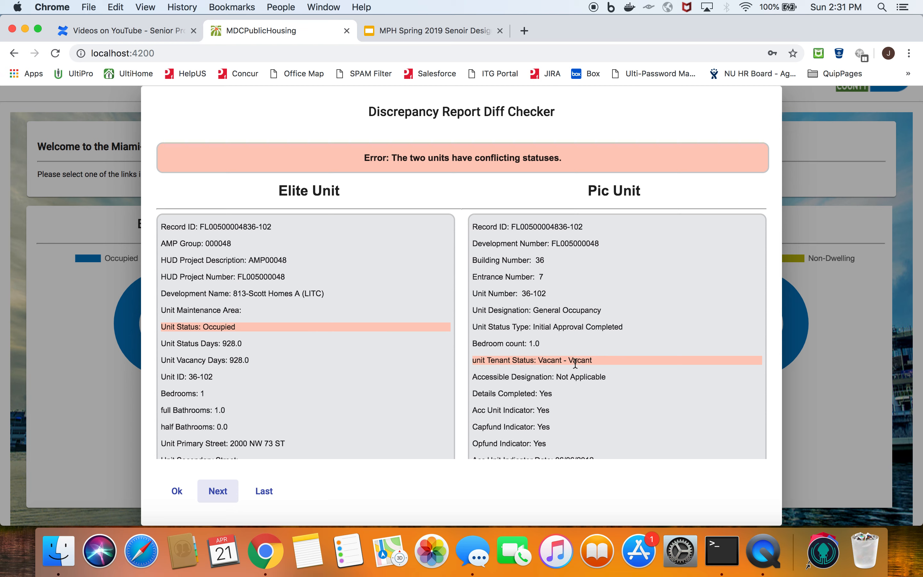
mouse_move(475, 162)
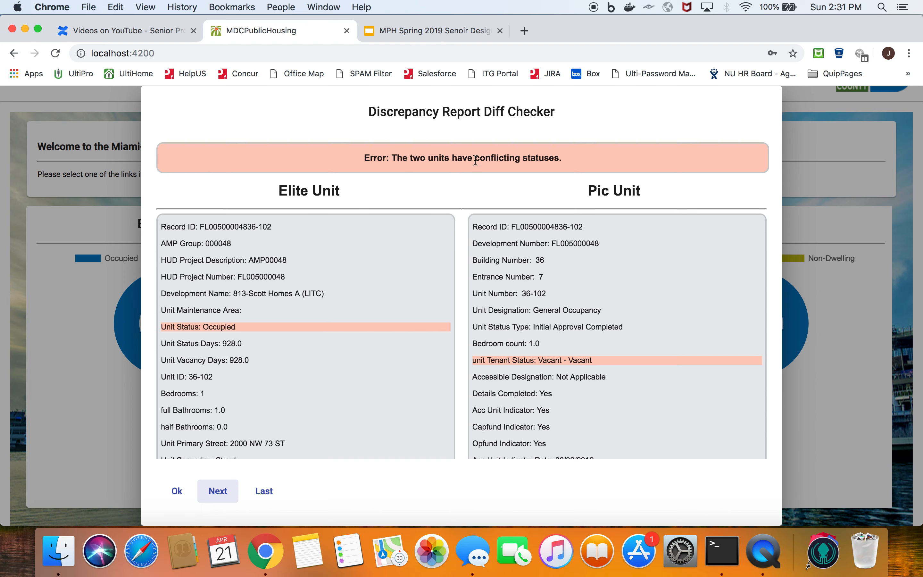
- Close the diff checker to return to the dashboard with its navigation bar
click(177, 491)
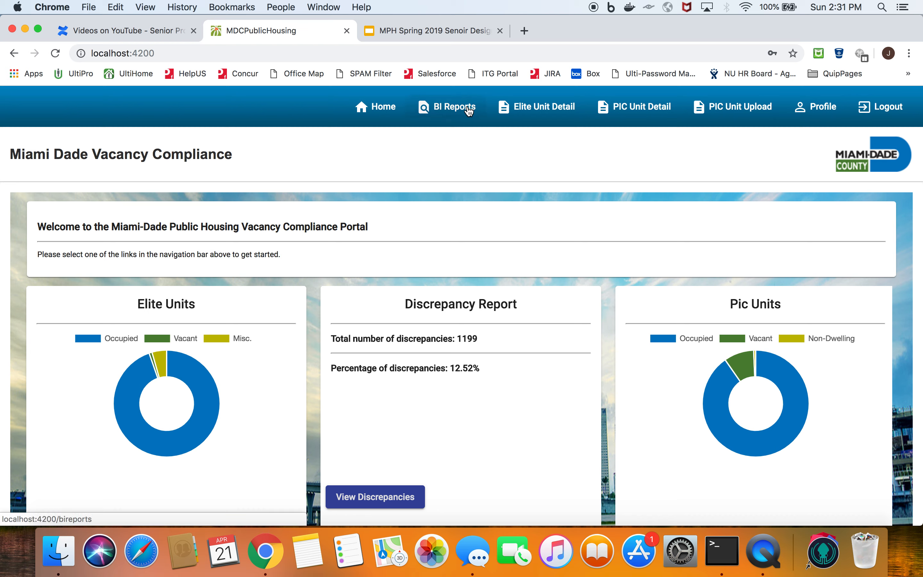
mouse_move(538, 127)
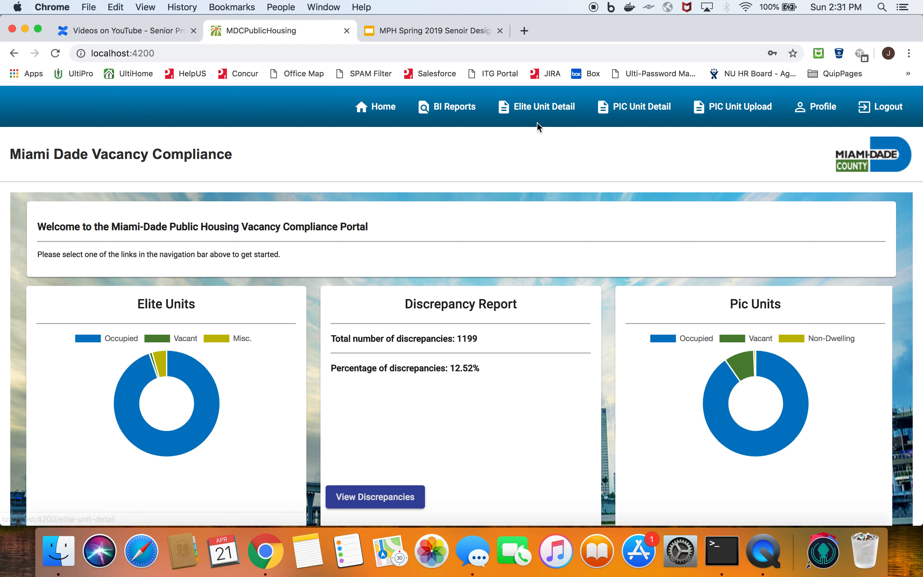
mouse_move(535, 122)
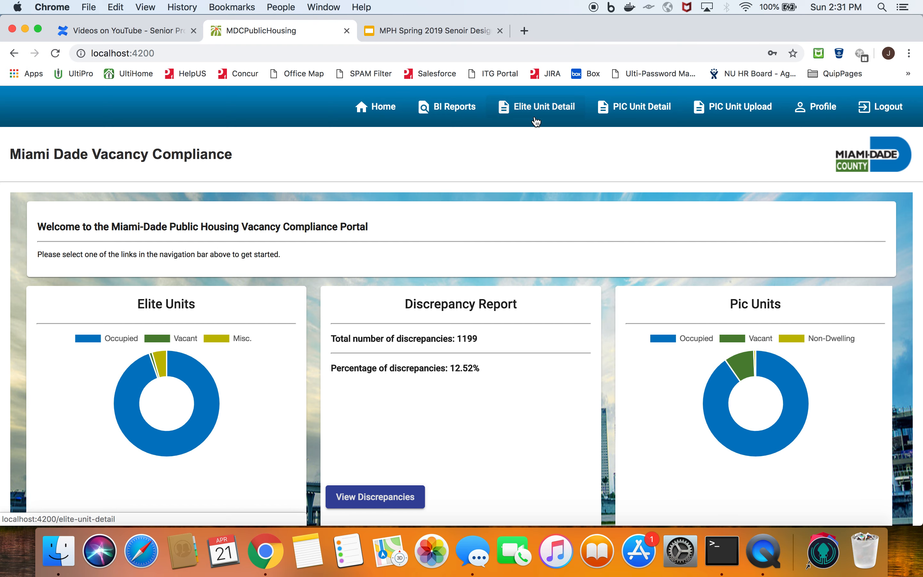
- Show the ELITE Unit Table, try searching 'fl', and choose Bedrooms as the selected filter
click(543, 107)
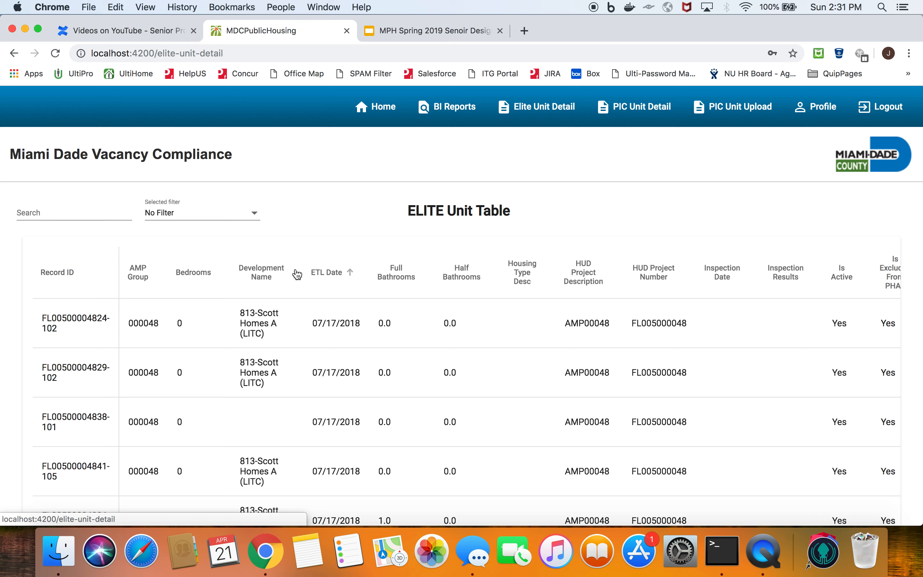
click(64, 213)
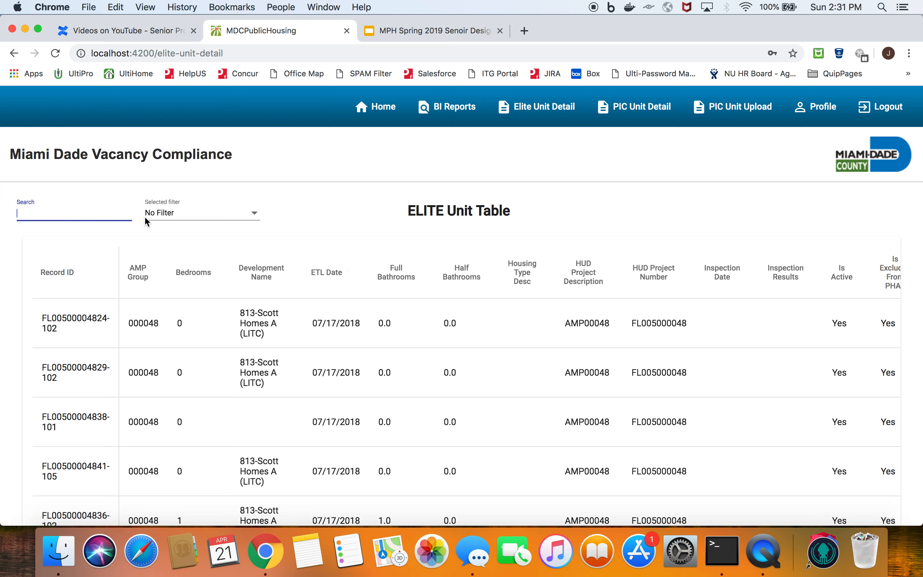
mouse_move(165, 221)
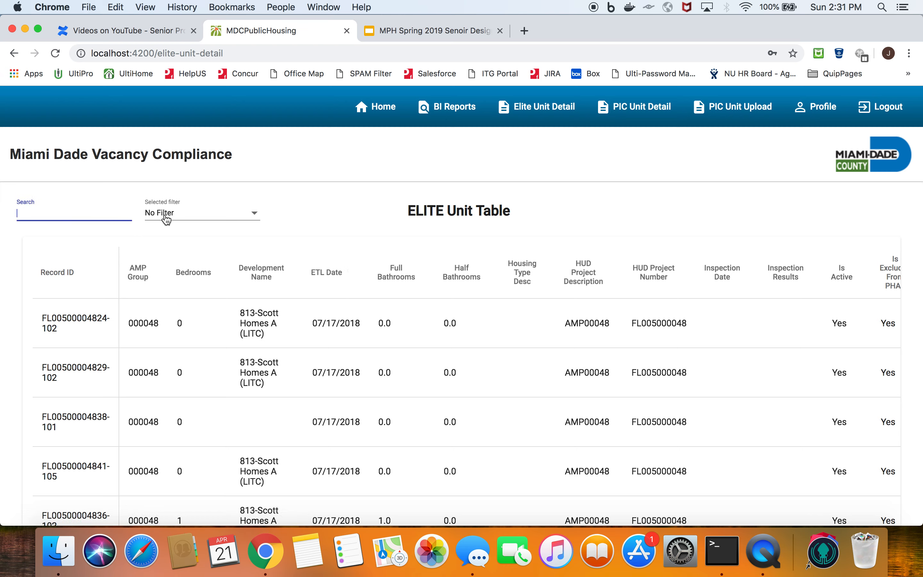
mouse_move(113, 241)
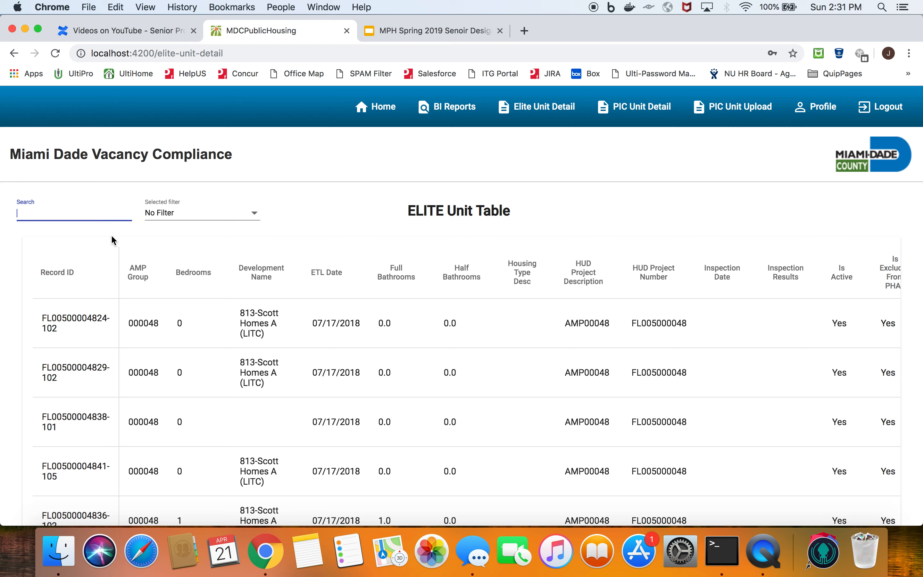
text(fl0050004824)
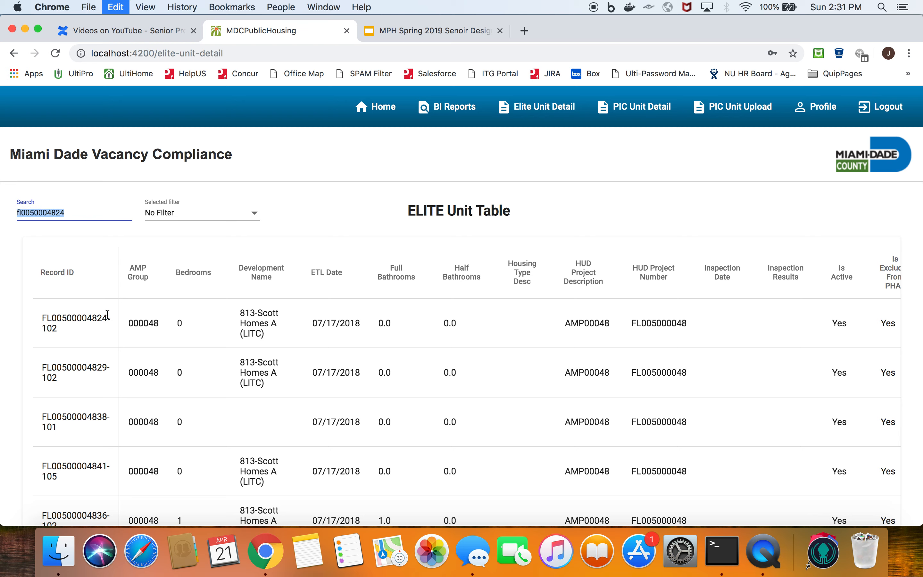
click(202, 212)
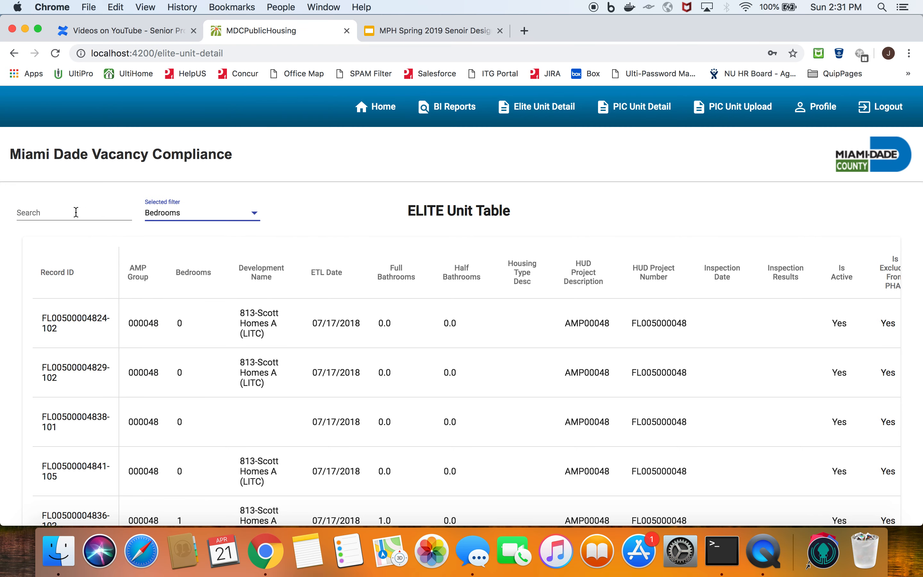
click(74, 212)
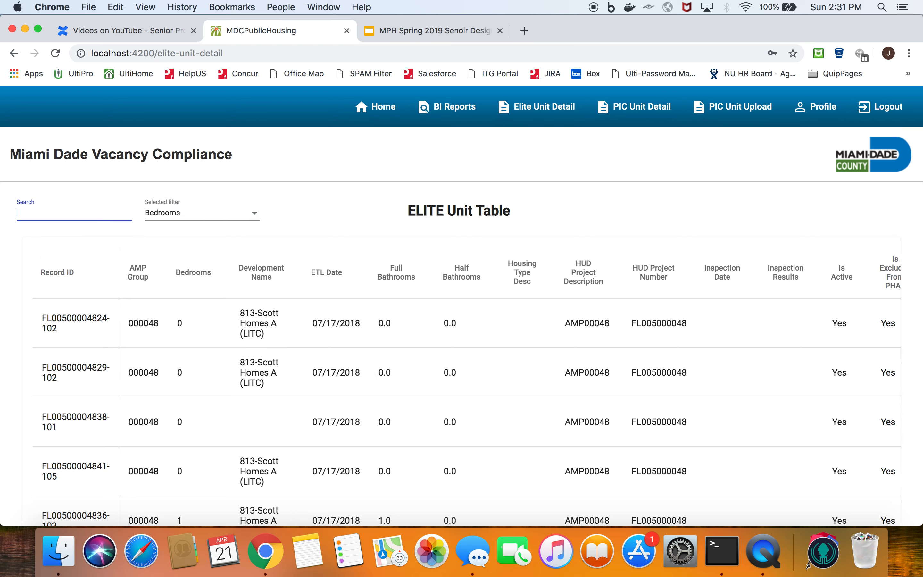
- Sort the units by AMP Group, then by Development Name in descending order
click(70, 272)
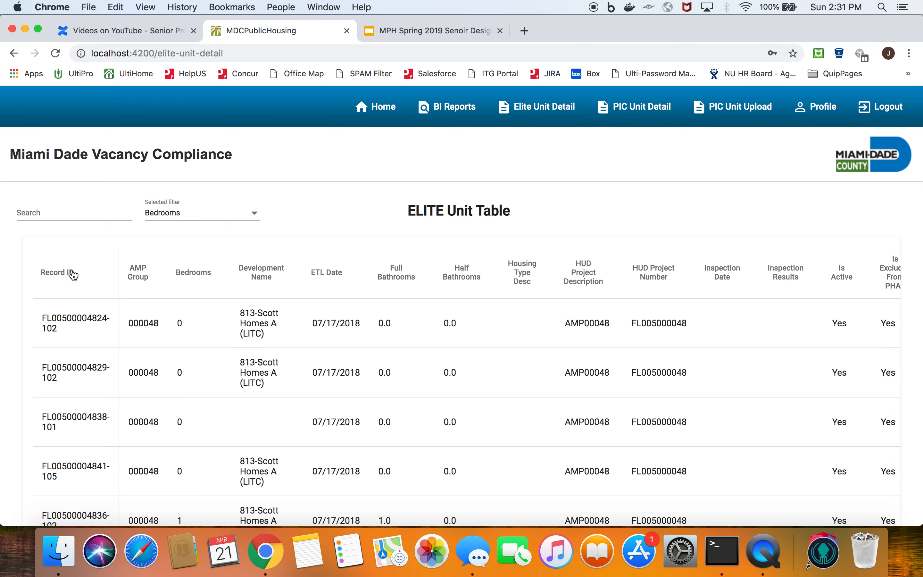
click(155, 272)
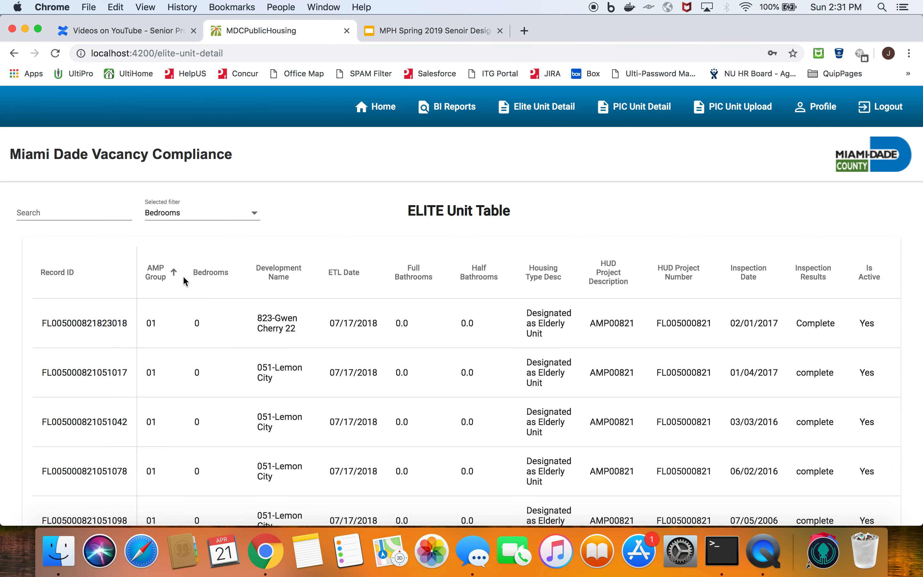
click(266, 276)
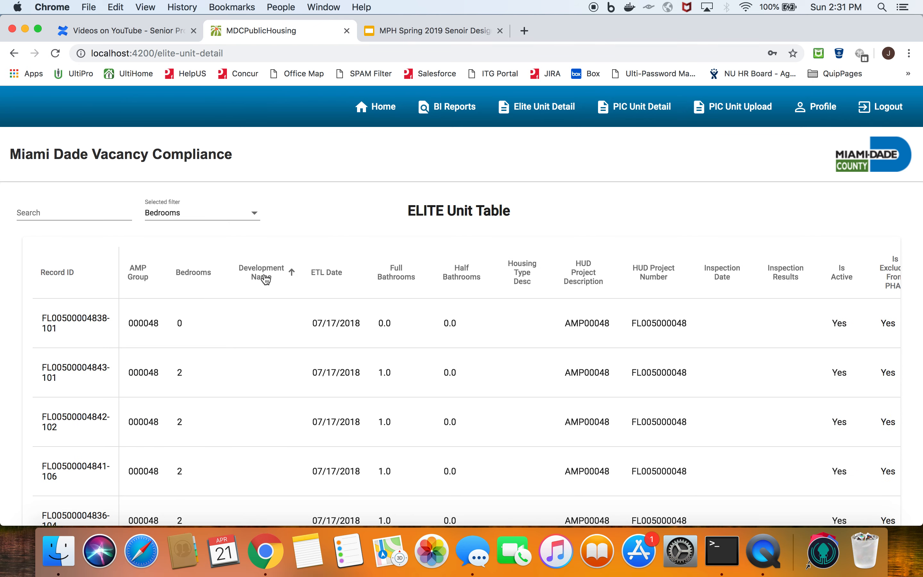
click(261, 272)
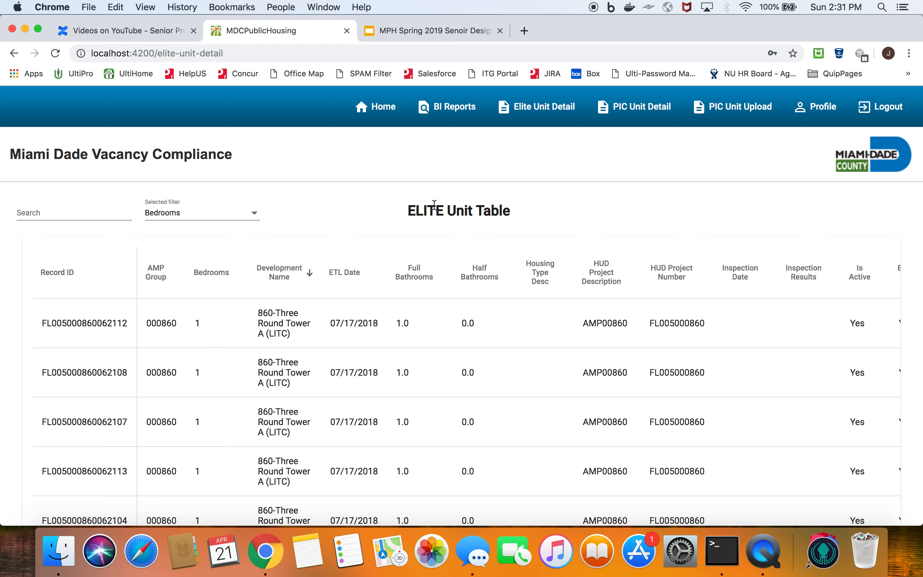
- Load the PIC Unit Table listing PIC unit records with no filter applied
click(641, 107)
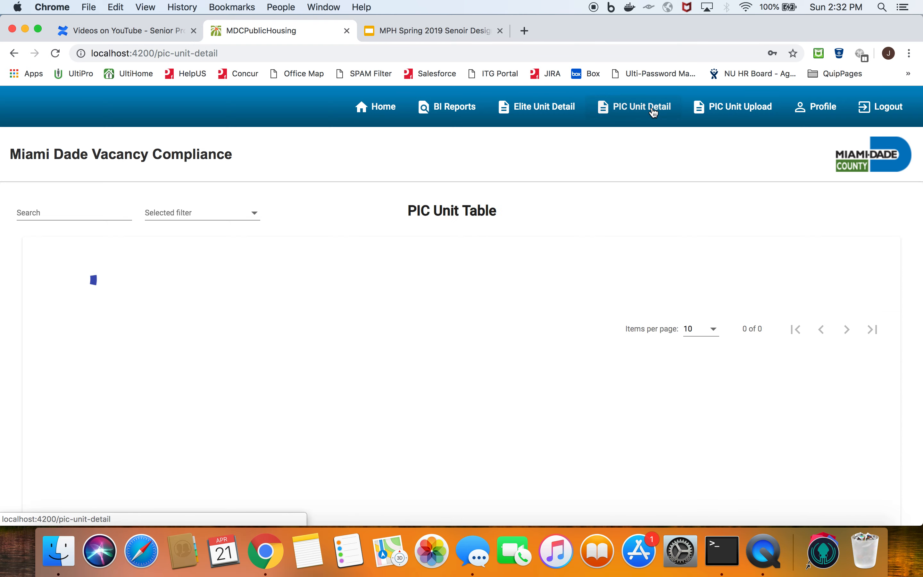
click(642, 107)
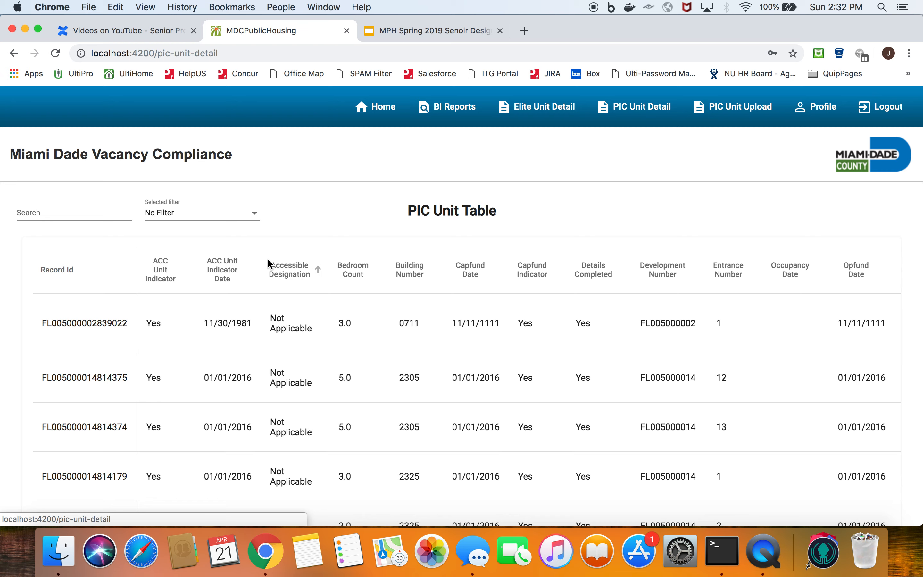
mouse_move(575, 191)
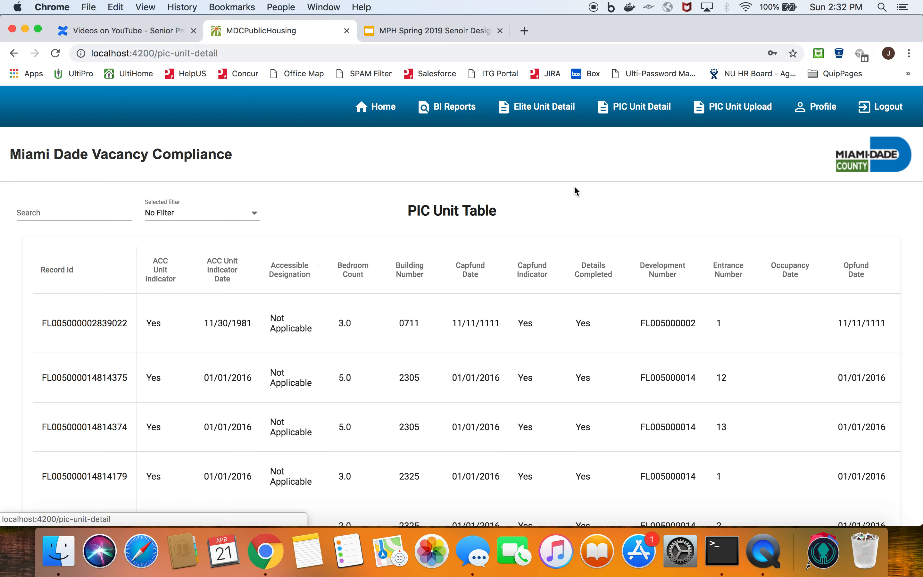
- Visit the PIC Units Upload page and file chooser, then the Profile page, and return Home
click(741, 107)
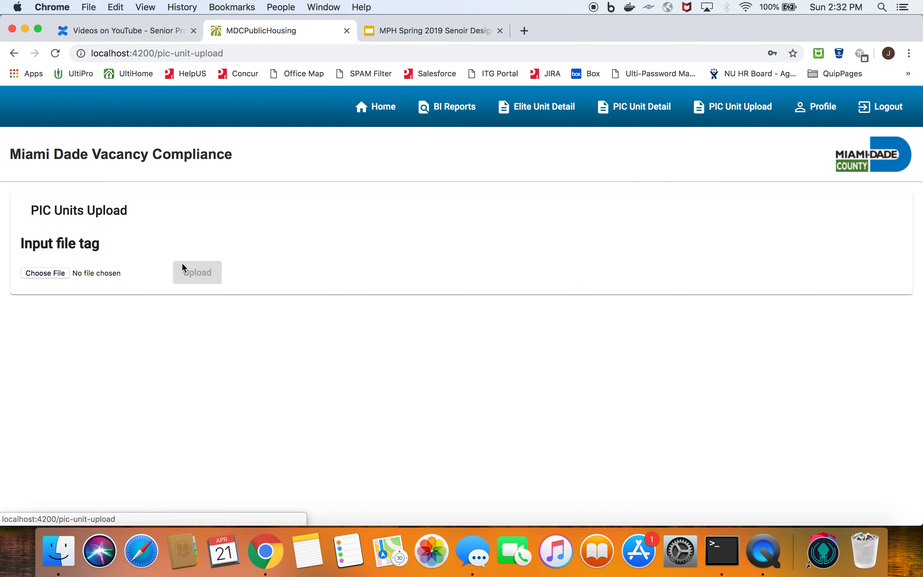
click(45, 273)
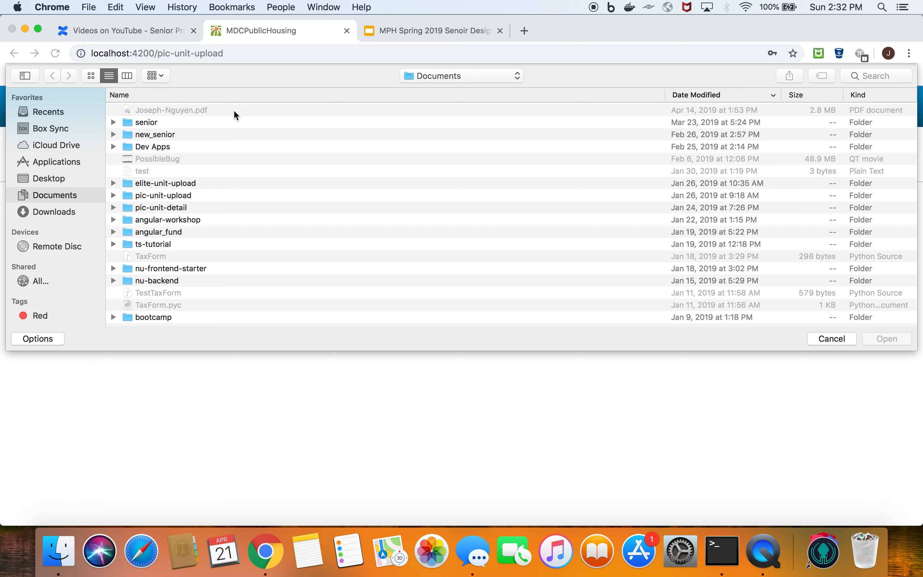
mouse_move(284, 141)
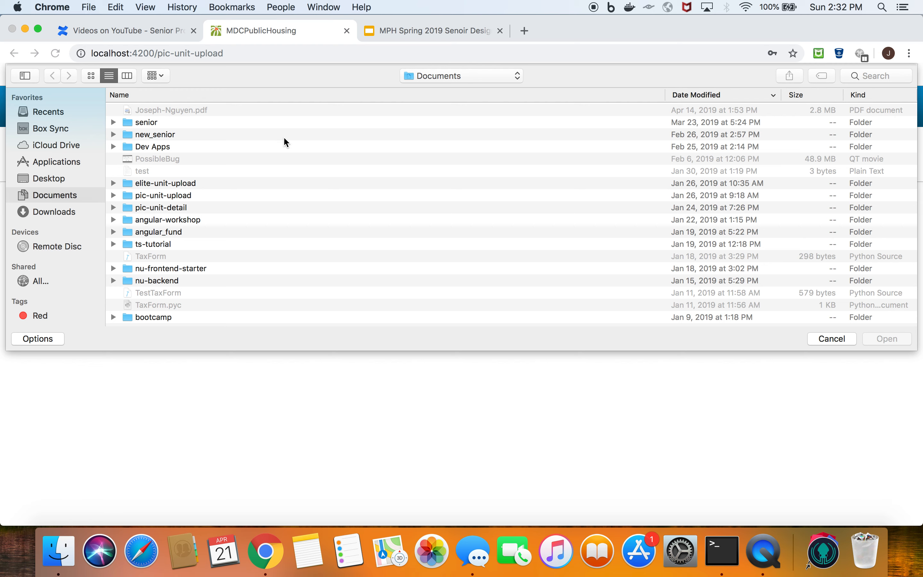
mouse_move(189, 262)
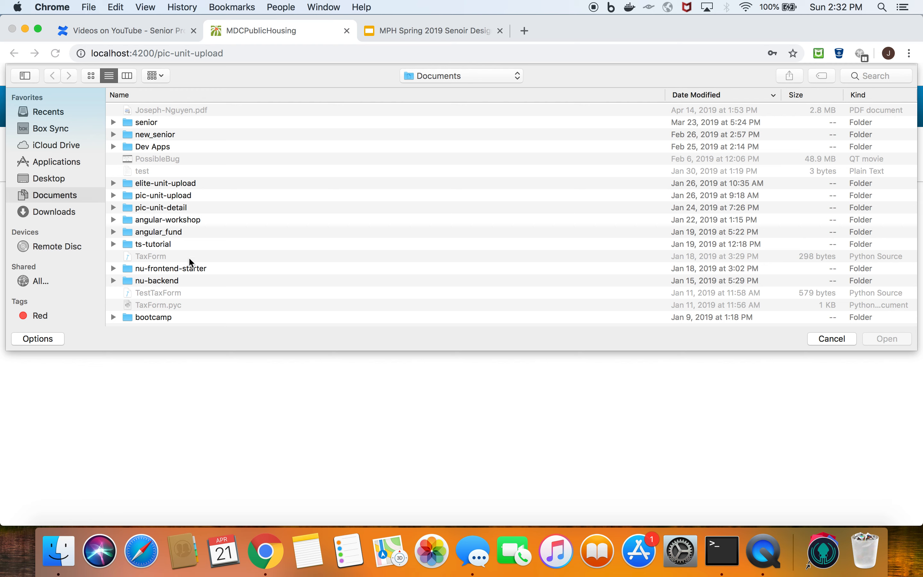
mouse_move(271, 205)
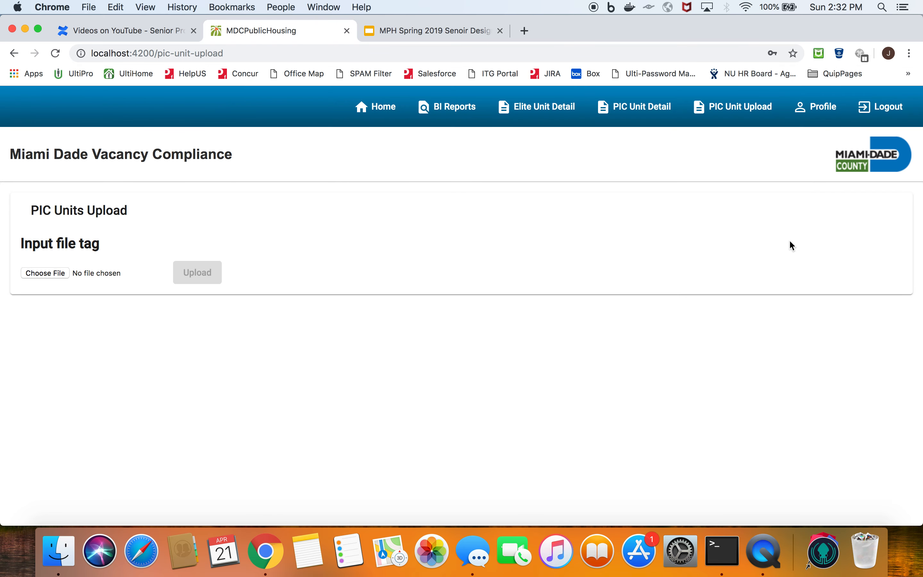
click(822, 107)
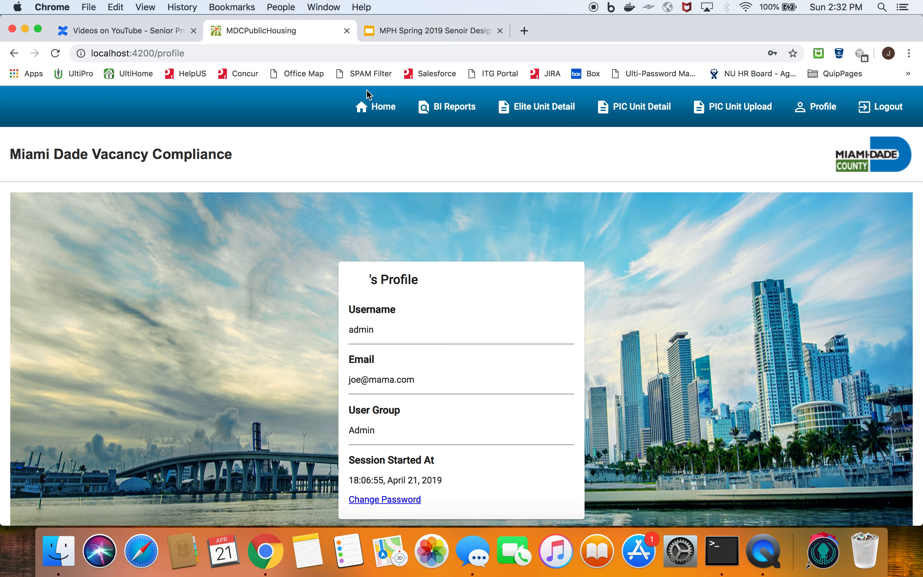
click(382, 106)
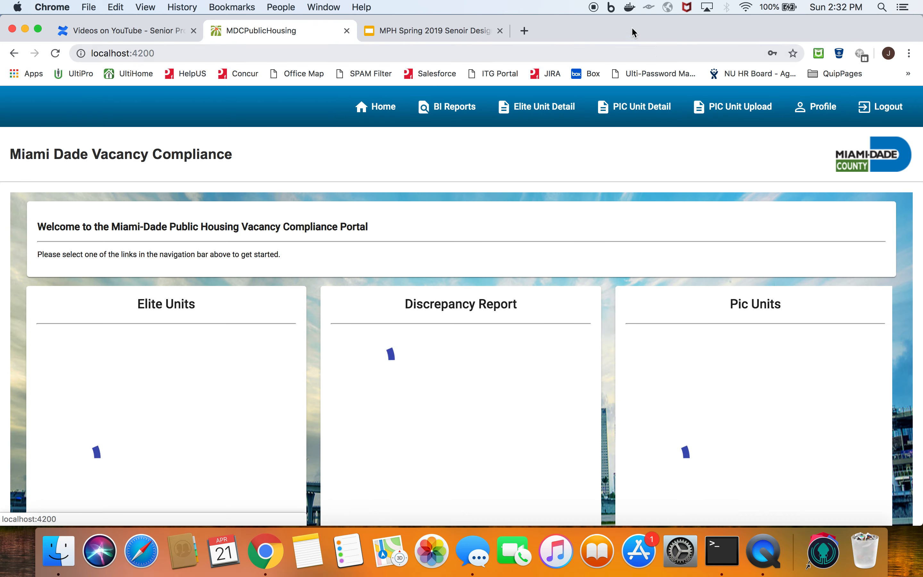